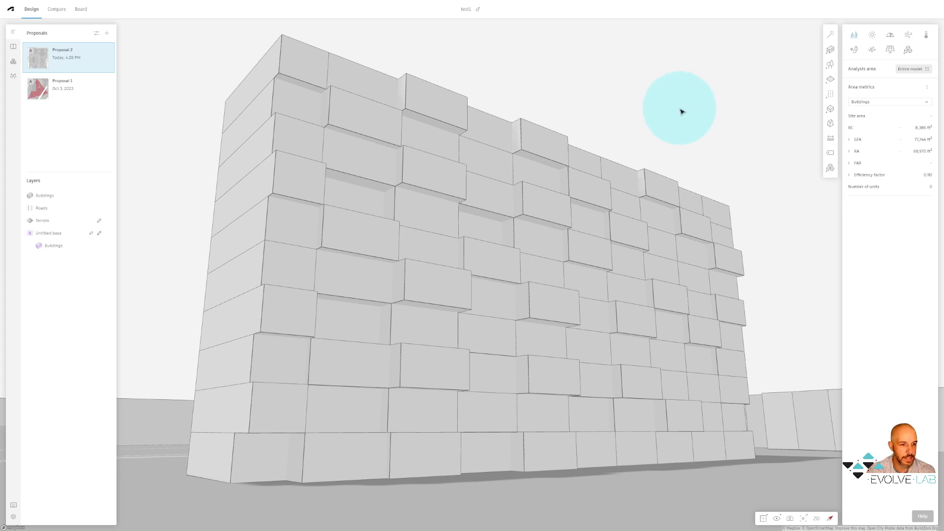
mouse_move(666, 103)
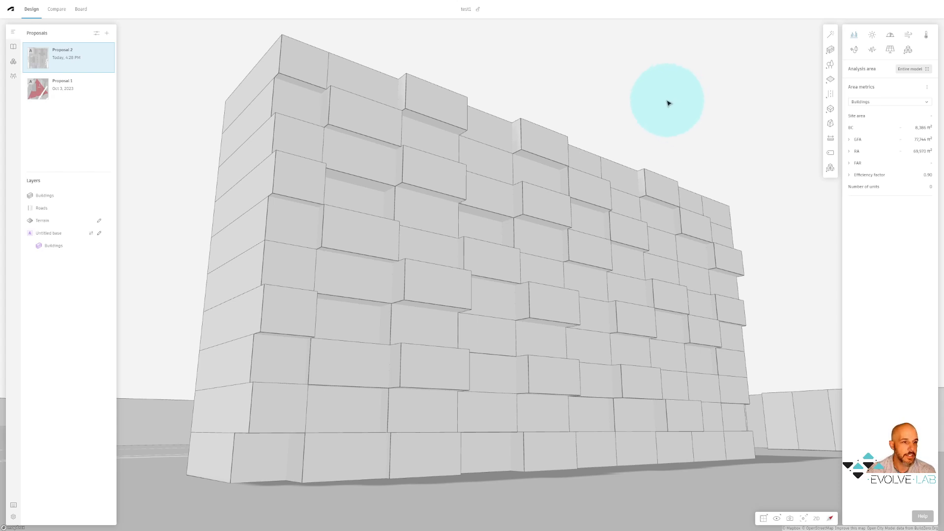
mouse_move(643, 109)
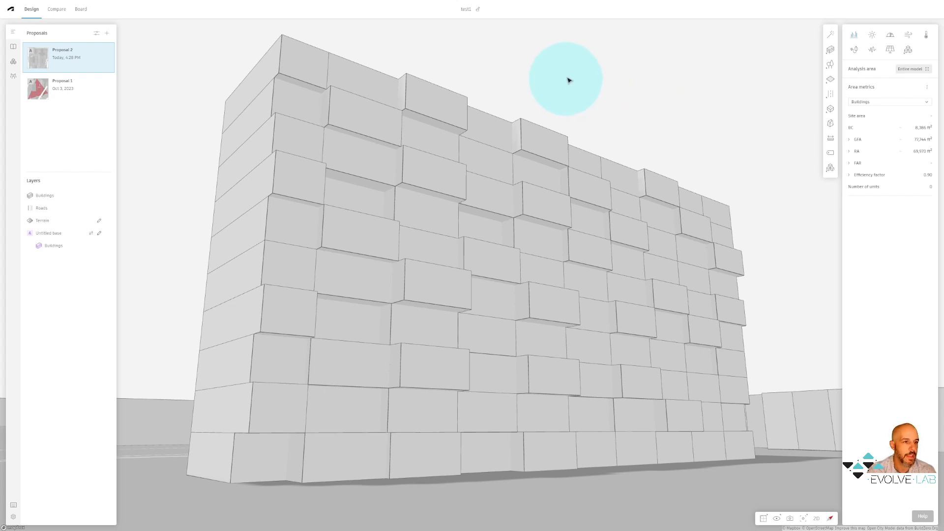
mouse_move(175, 166)
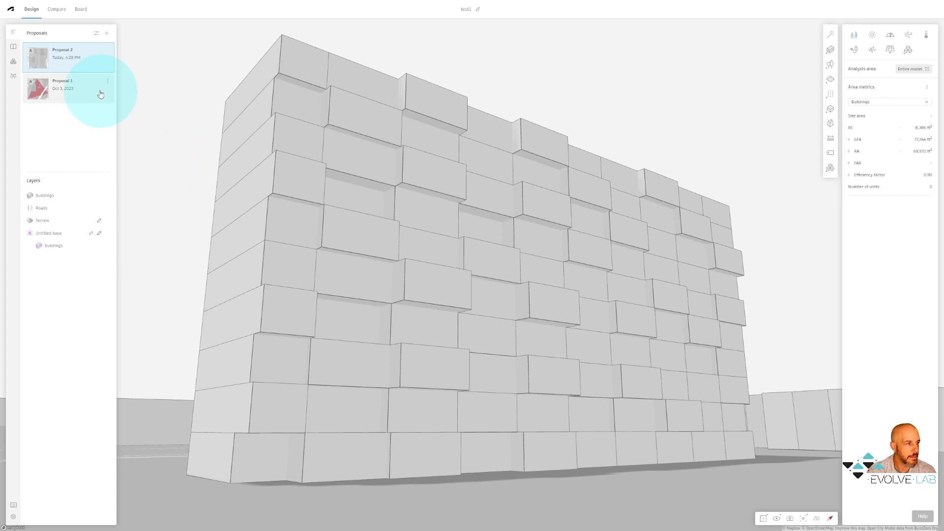
mouse_move(13, 61)
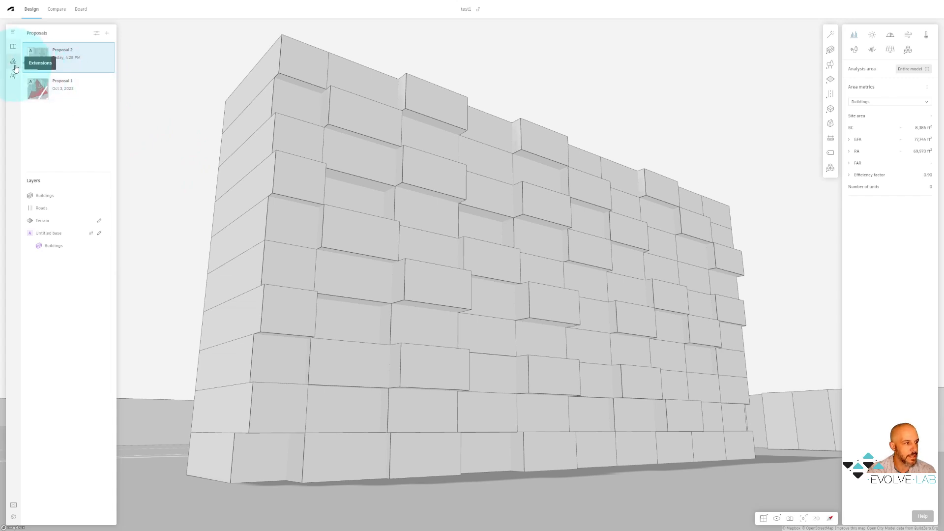
Step: Add EvolveLAB Veras from the extensions gallery and close the gallery
click(12, 62)
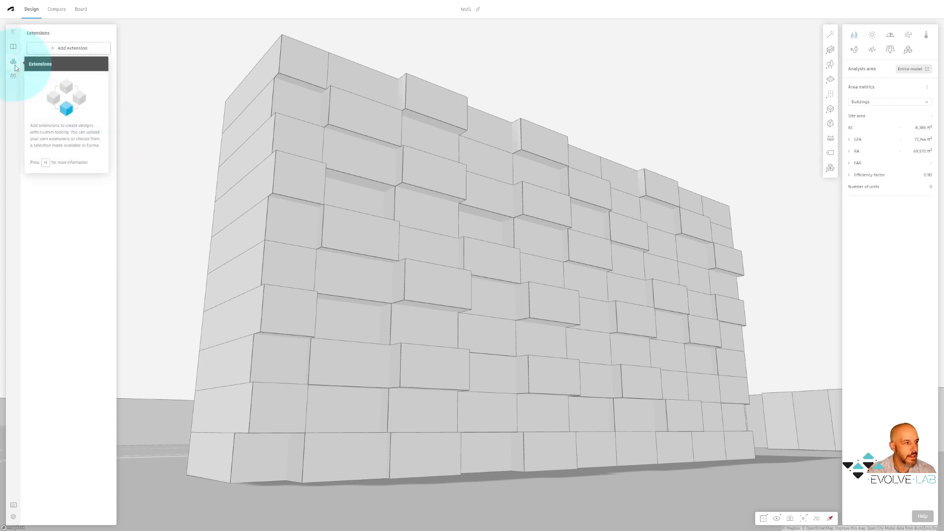
click(71, 49)
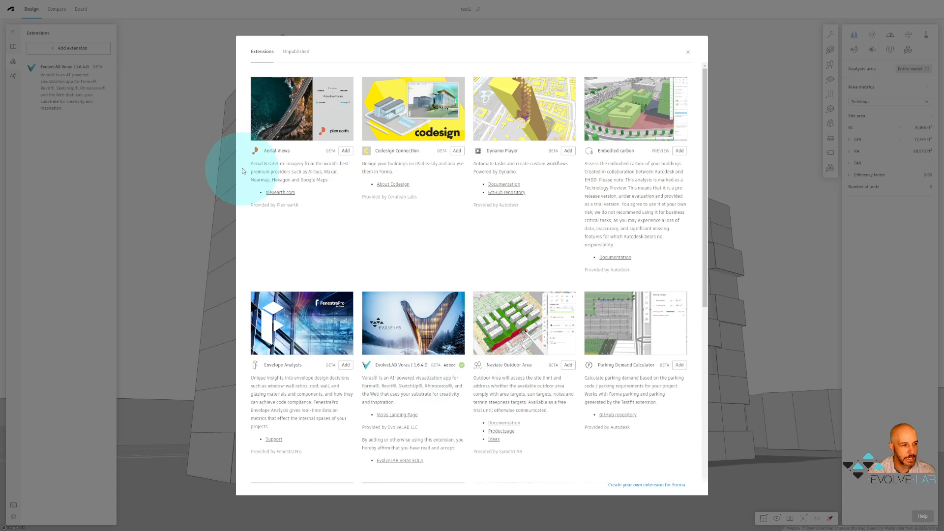
mouse_move(689, 53)
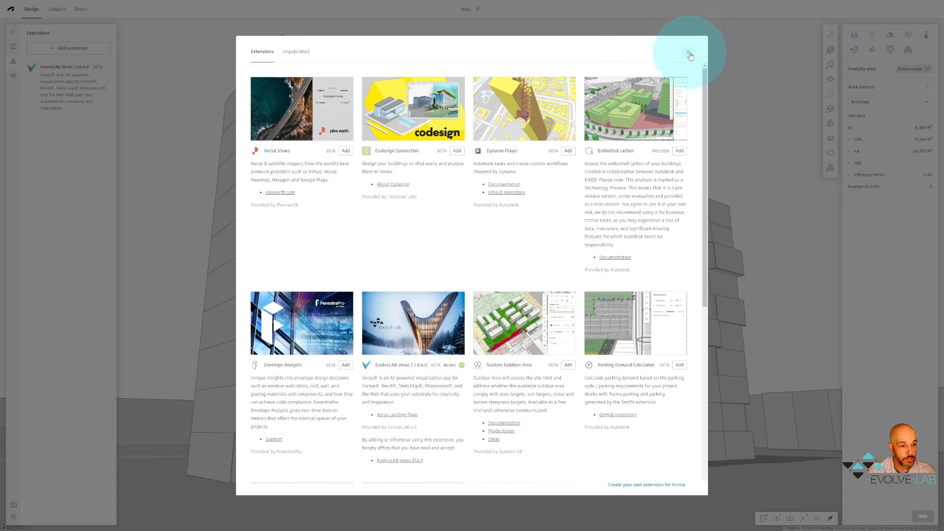
click(689, 54)
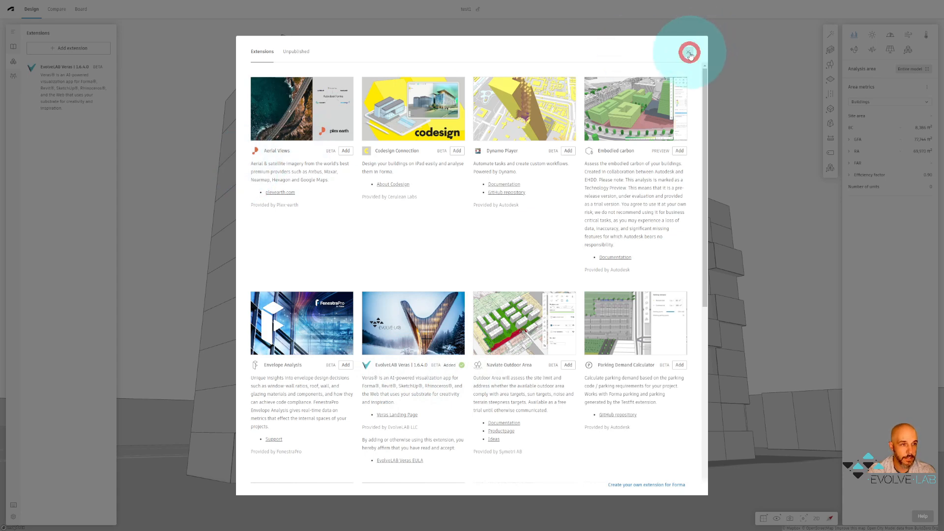
click(689, 52)
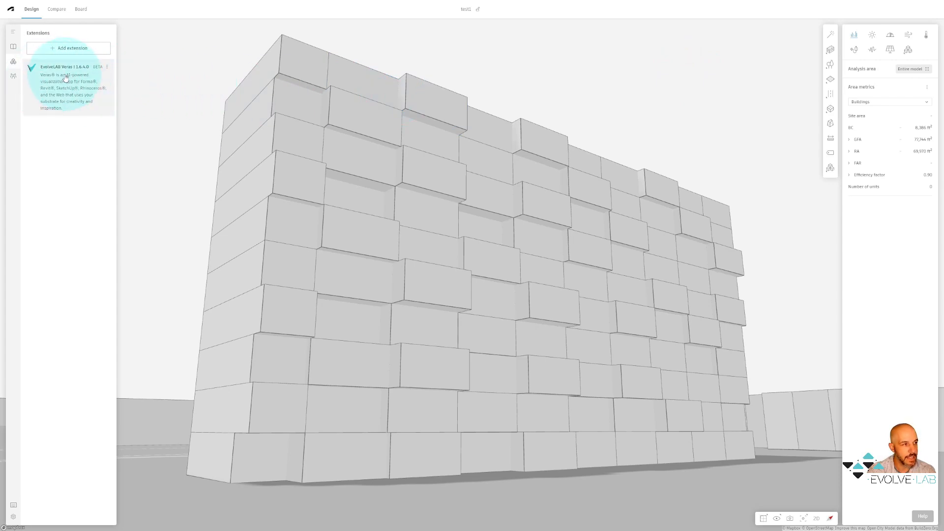
Step: Launch Veras on the massing and widen the Compose image width to 1920
click(63, 66)
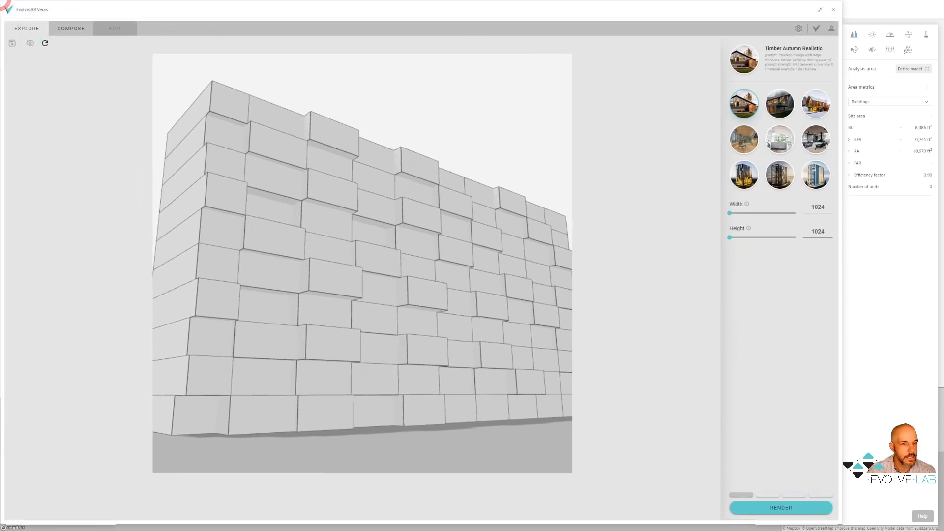
click(71, 28)
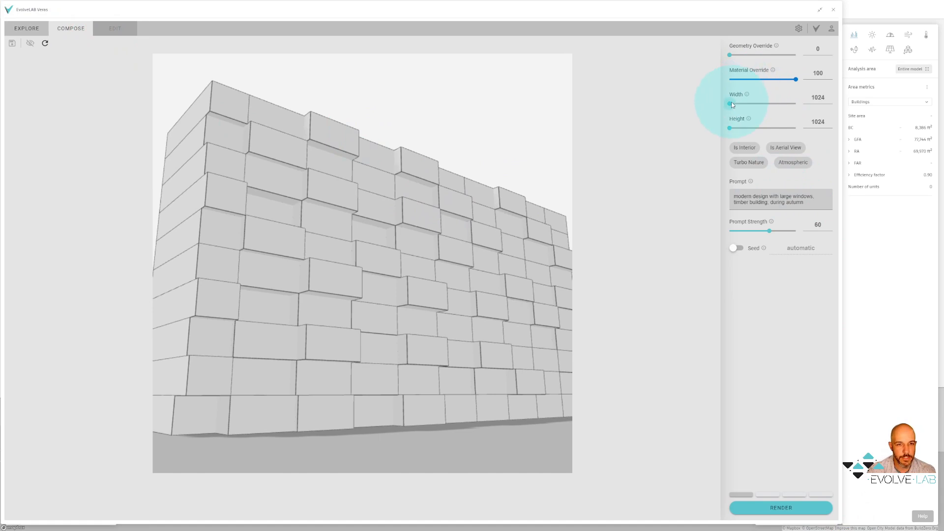
drag(729, 105, 776, 104)
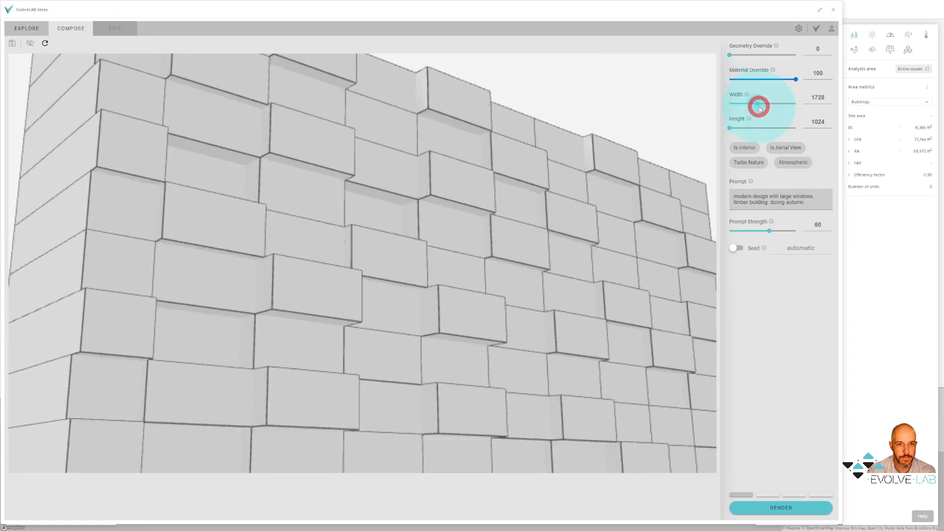
drag(757, 106, 768, 106)
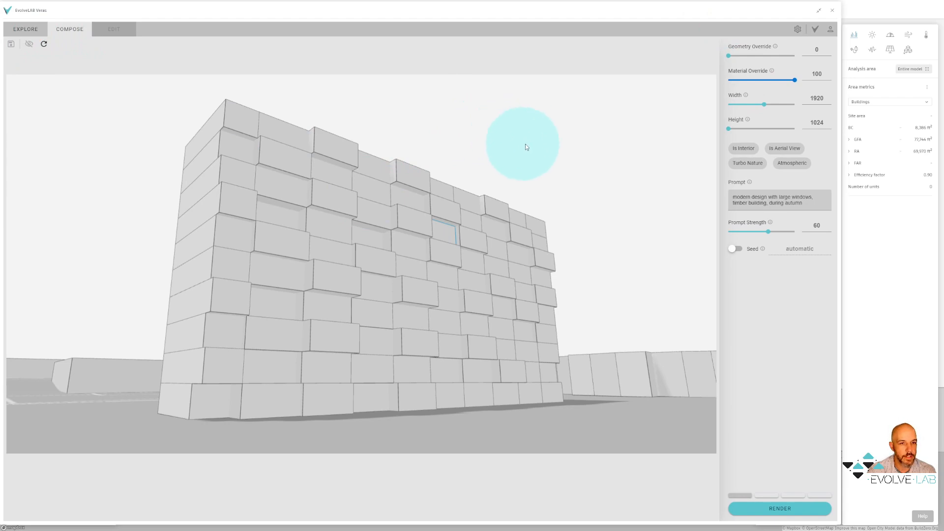
click(25, 29)
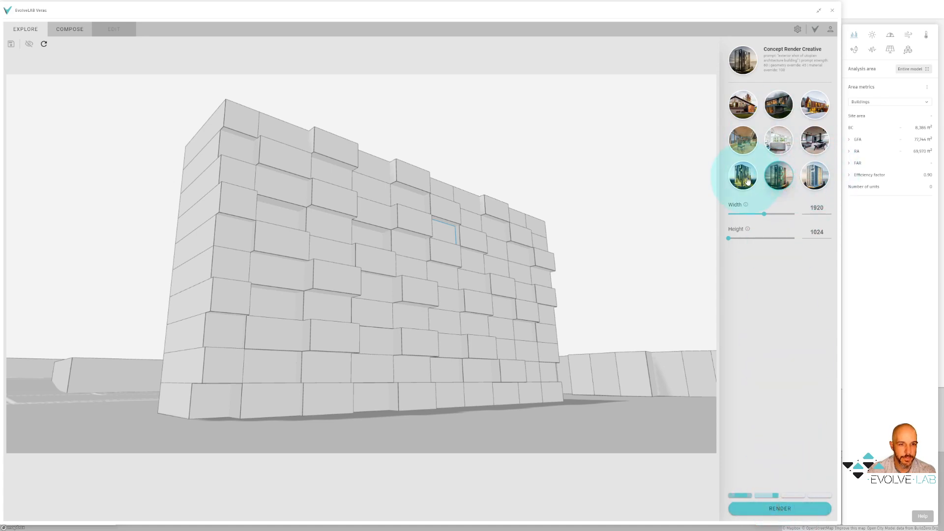
Step: Render the massing with the Starchitecture Realistic preset
click(814, 175)
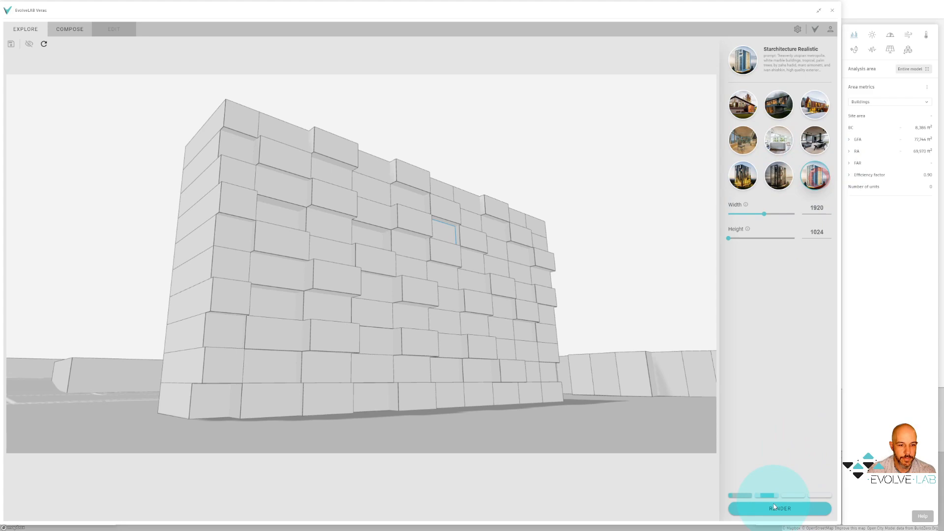
click(779, 508)
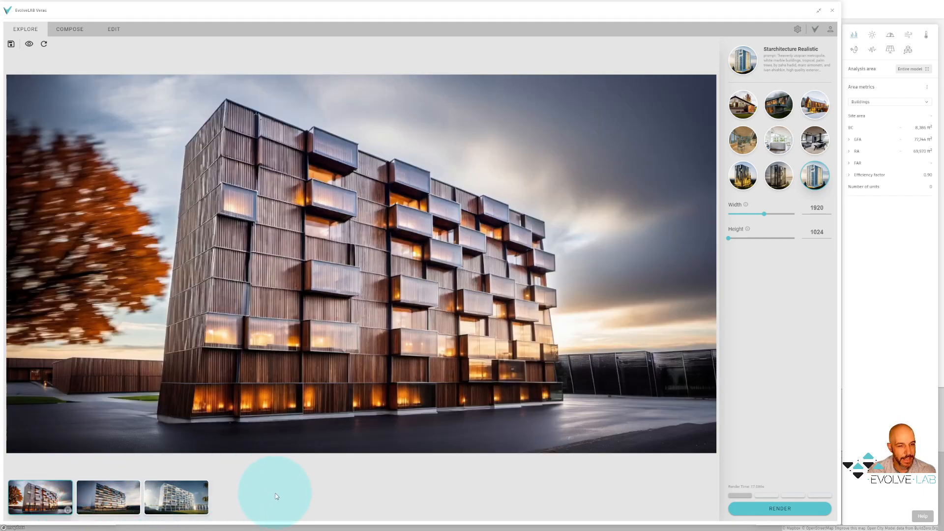
mouse_move(329, 488)
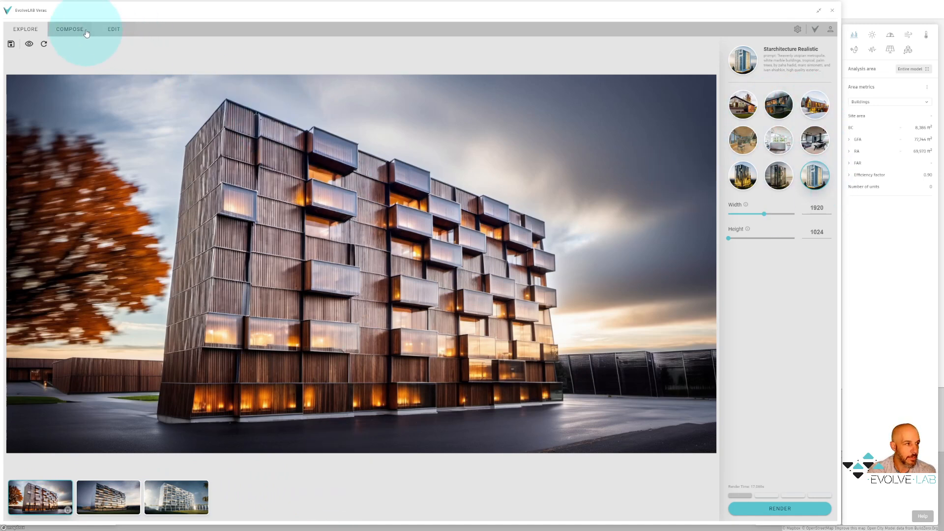
Step: Replace the prompt with an award-winning parametric building at golden hour
click(69, 28)
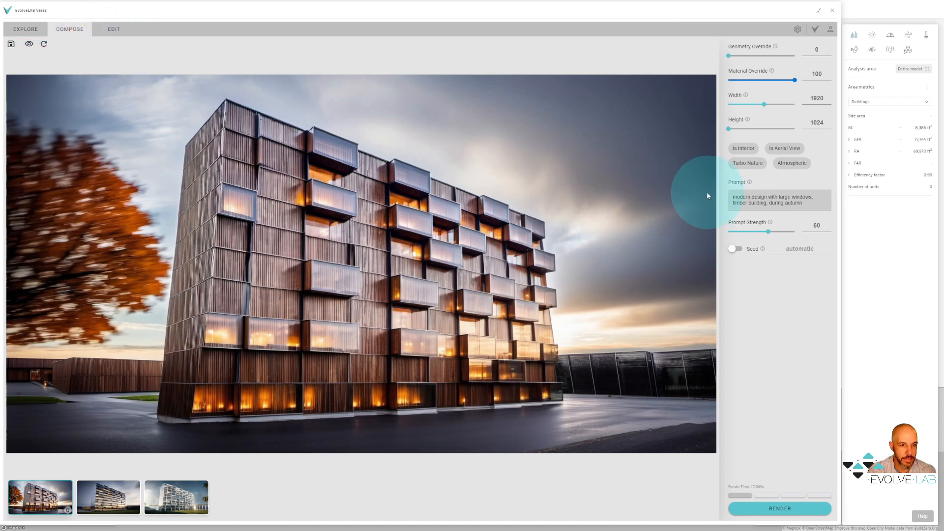
mouse_move(599, 281)
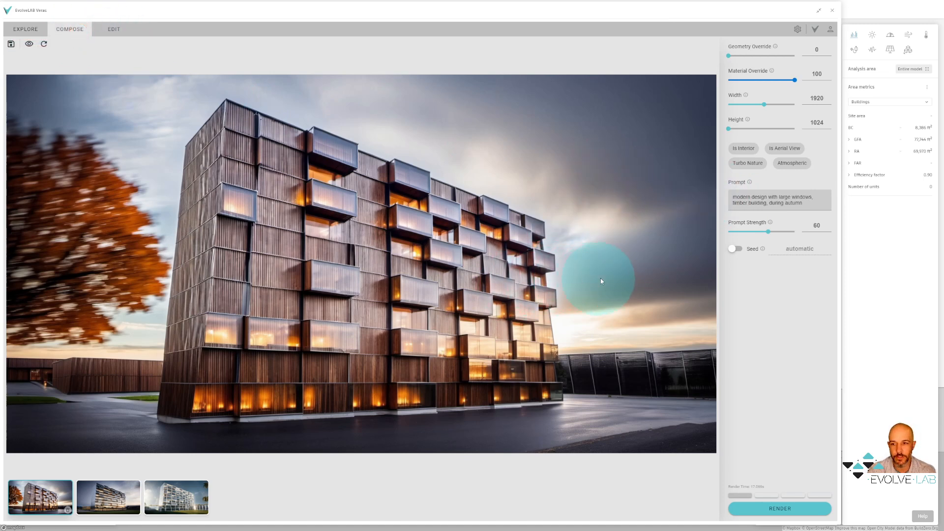
triple_click(779, 199)
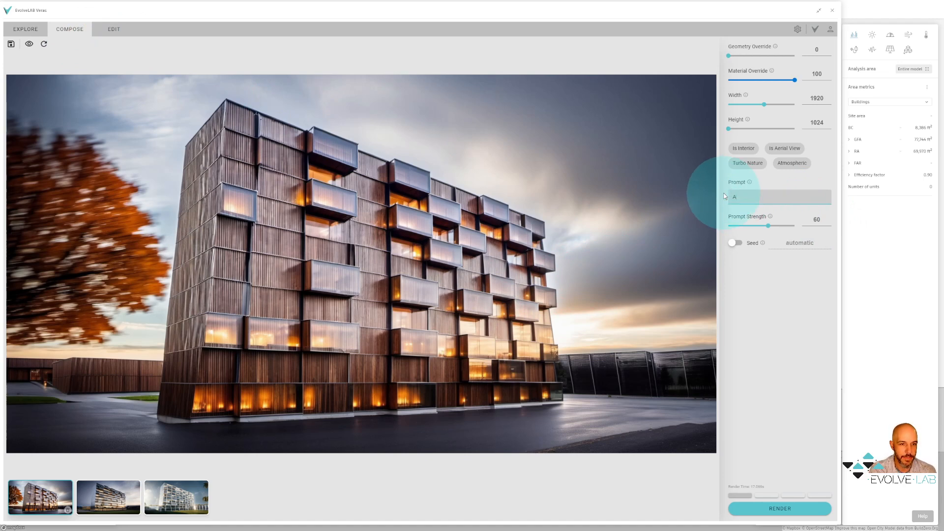
text(Award wii)
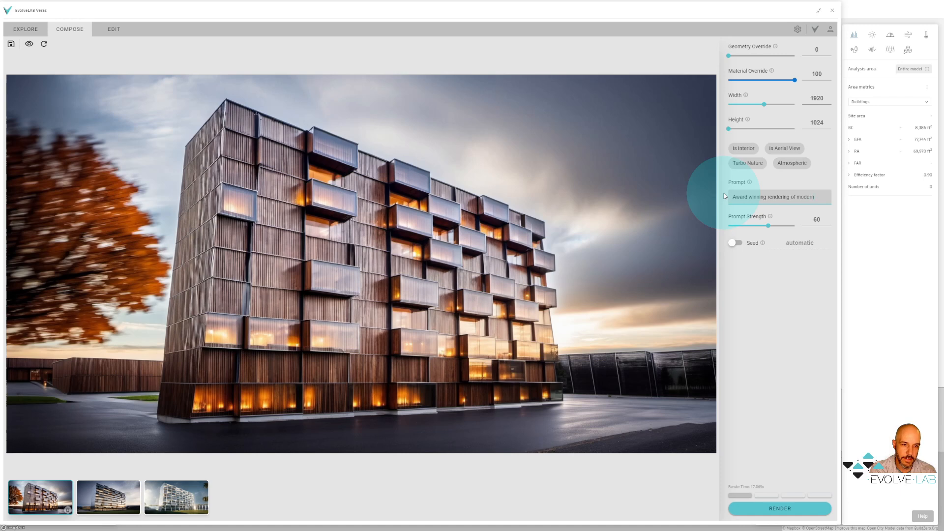
text(parametric building, rounded overhang balconies, rounded edges.)
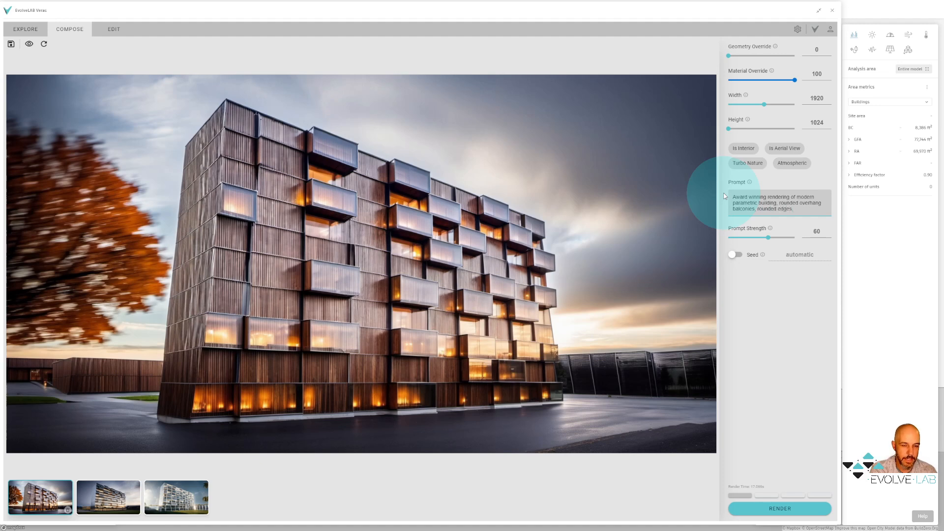
text(golden hour, city background)
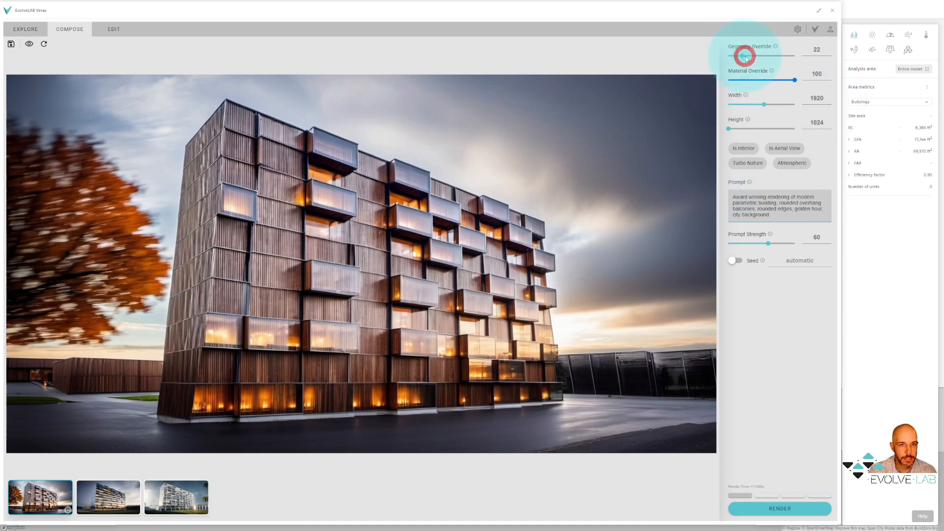
Step: Raise the geometry override to about 34 and enable the Turbo Nature style
drag(745, 55, 752, 55)
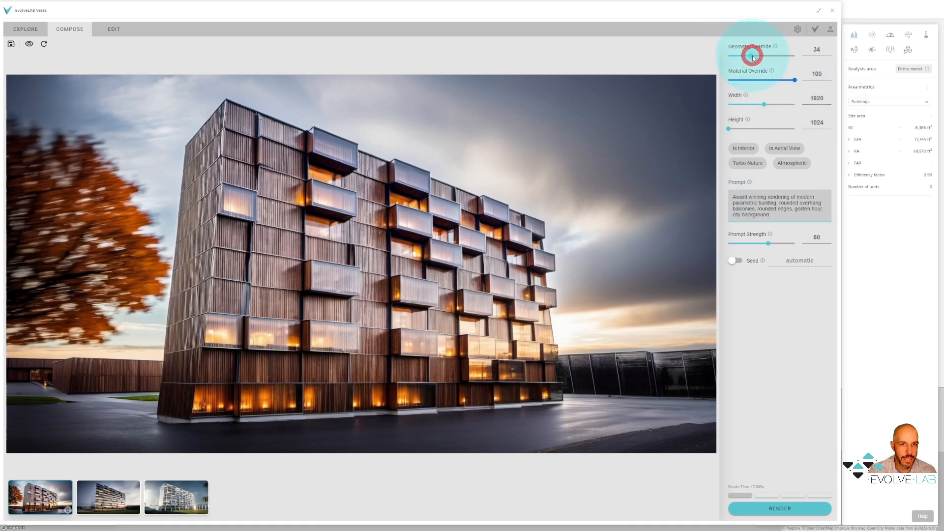
drag(750, 55, 754, 55)
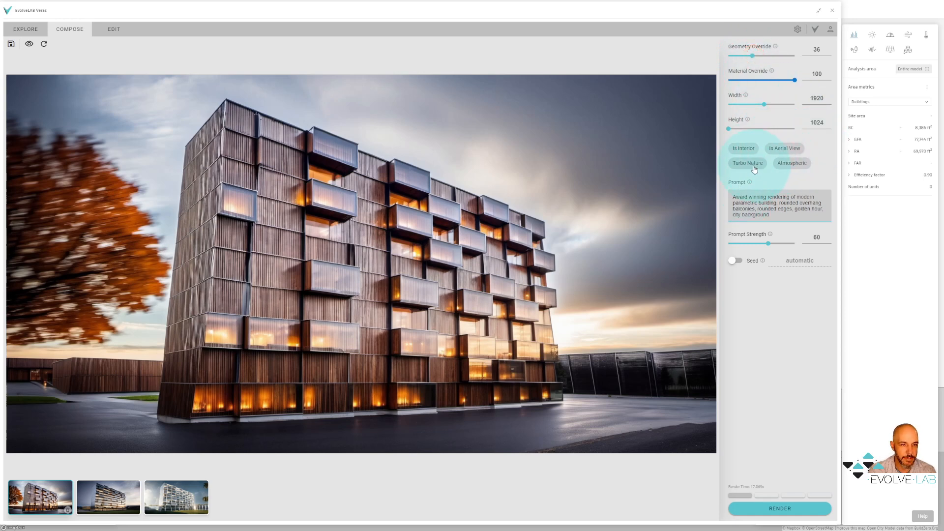
click(793, 162)
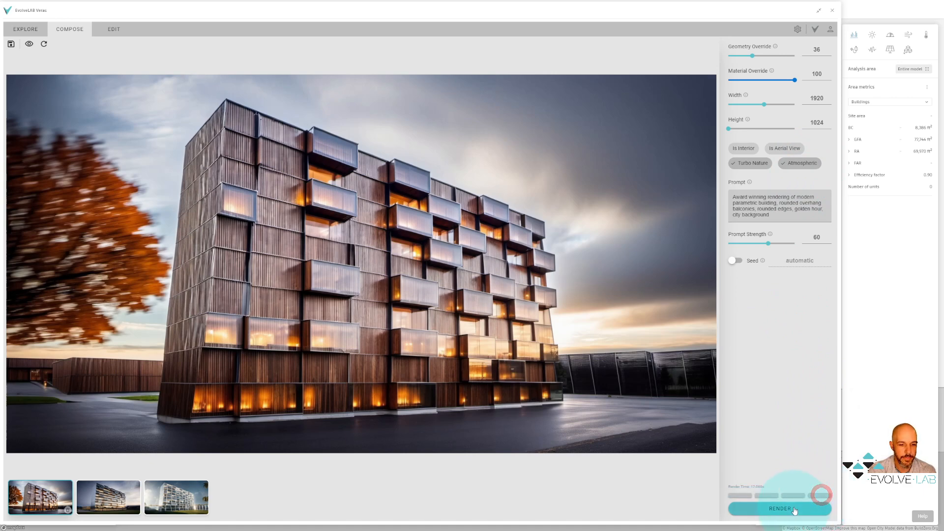
Step: Render new nature-filled variants and preview the tree-framed, balcony and misty ones
click(779, 508)
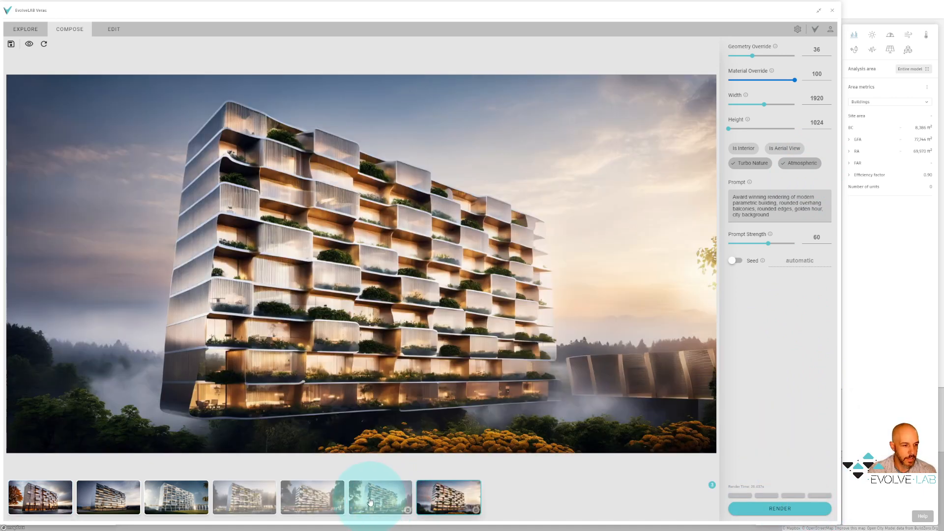
click(448, 496)
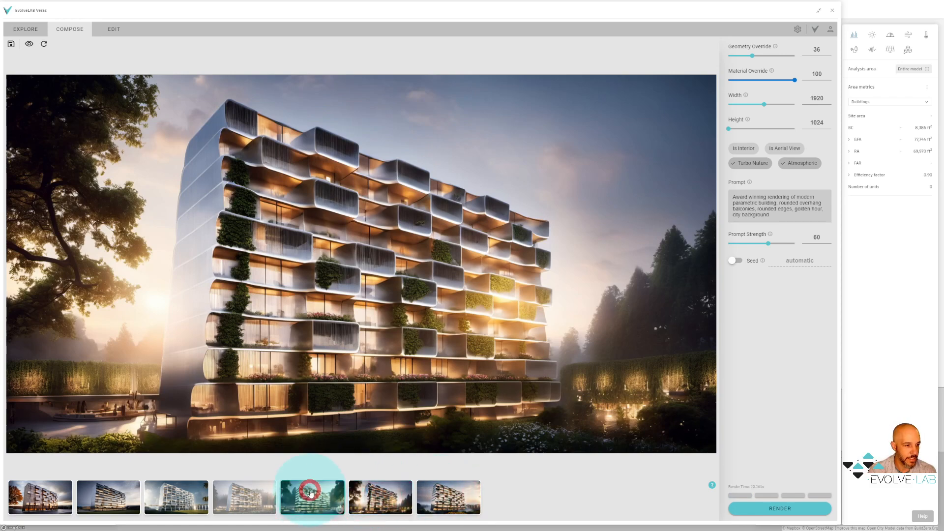
click(244, 496)
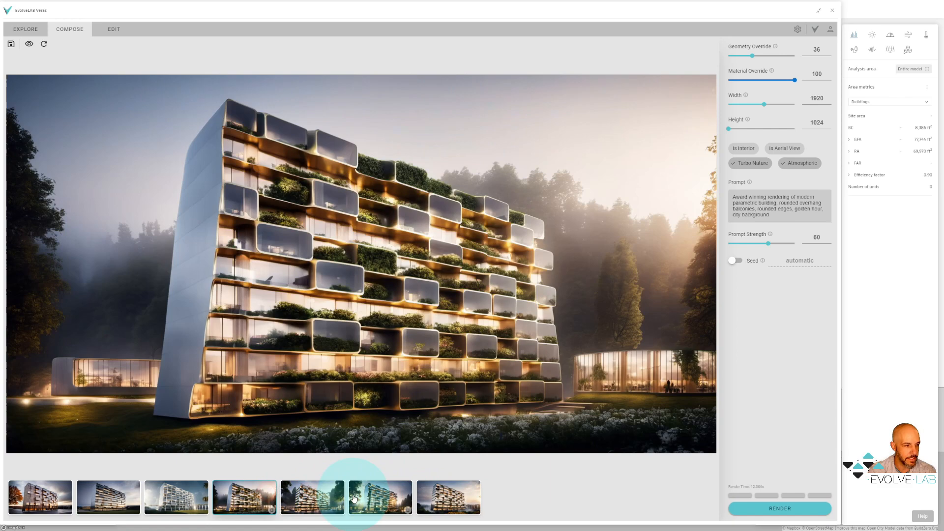
click(448, 496)
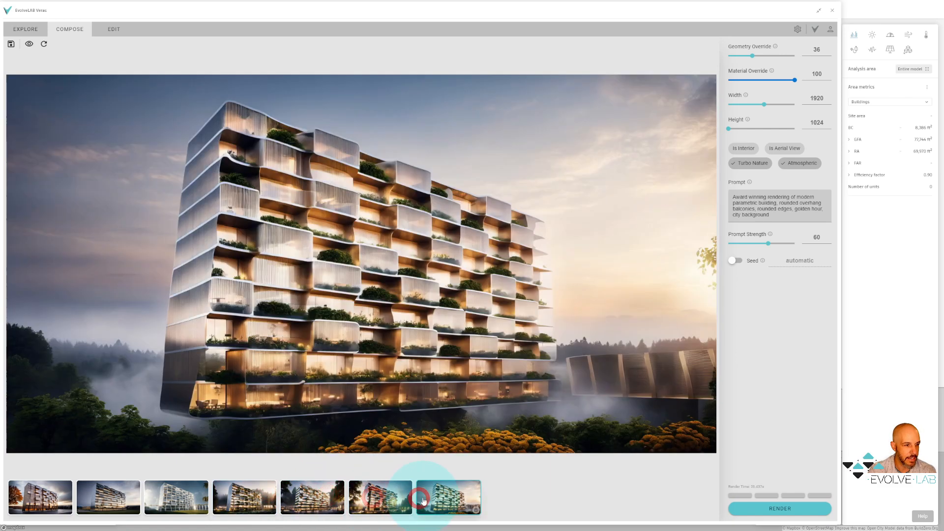
click(448, 496)
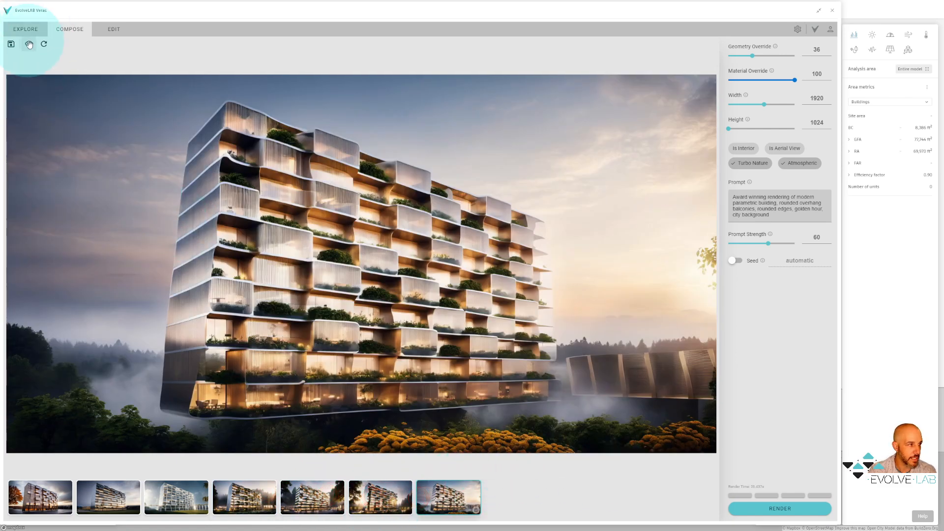
click(28, 43)
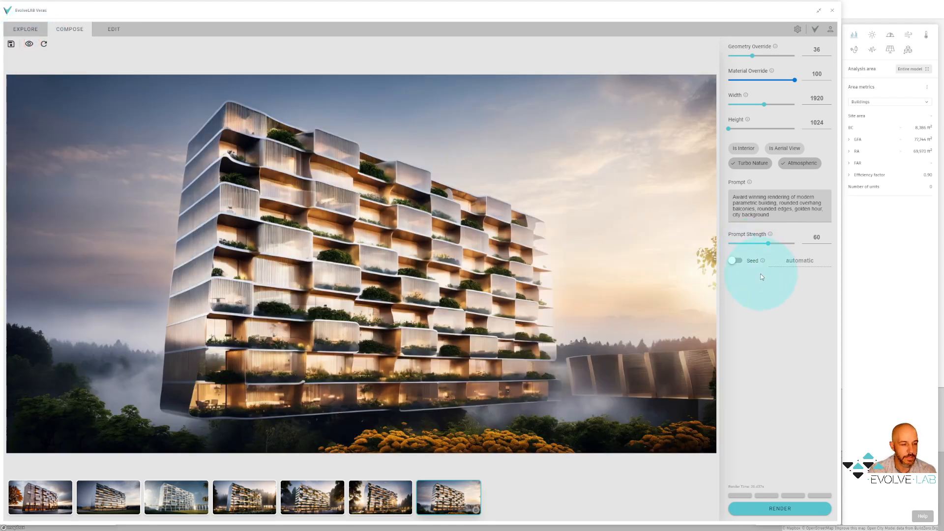
mouse_move(648, 336)
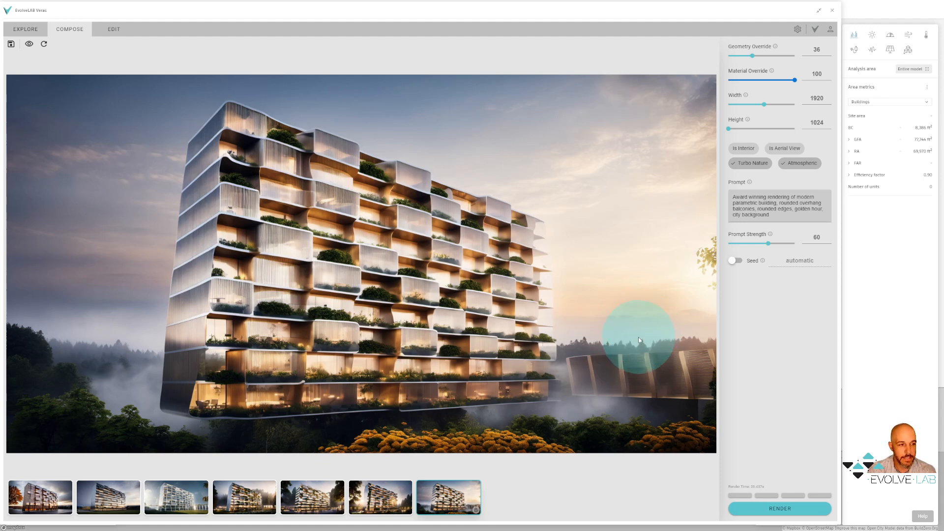
mouse_move(567, 329)
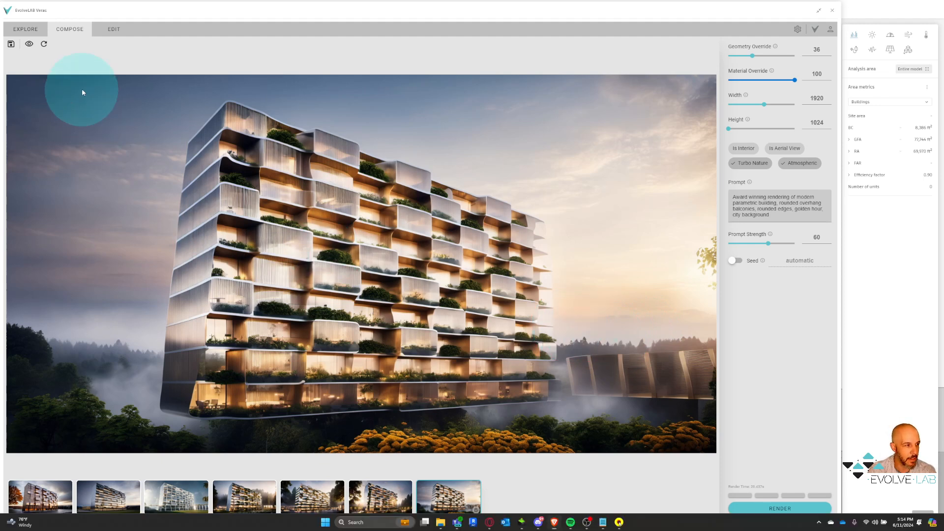
Step: Compare against the plain massing, then preview the sunset and reflecting-pool variants, keeping the misty one
click(28, 43)
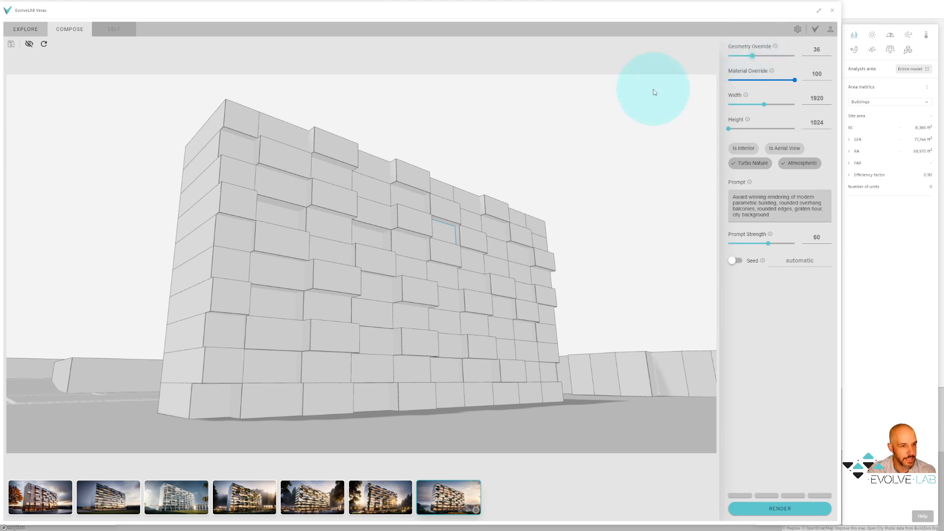
click(28, 43)
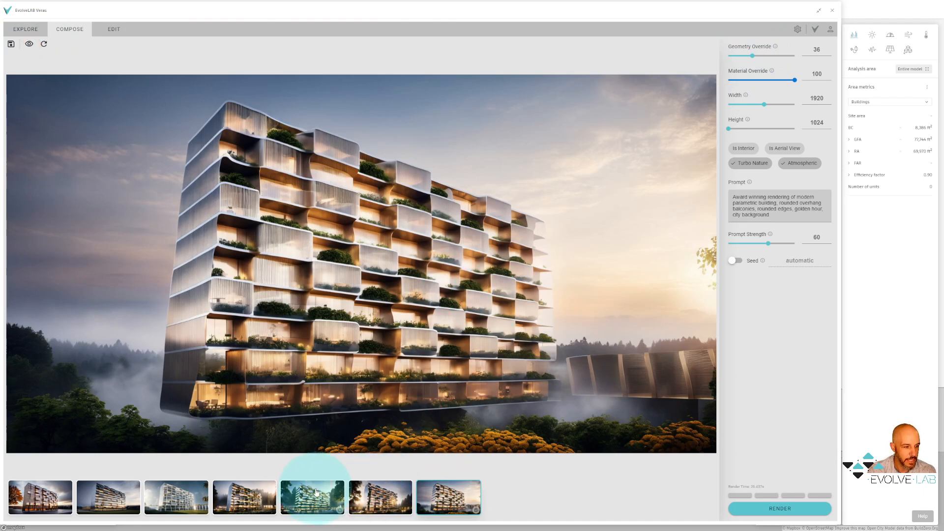
mouse_move(379, 496)
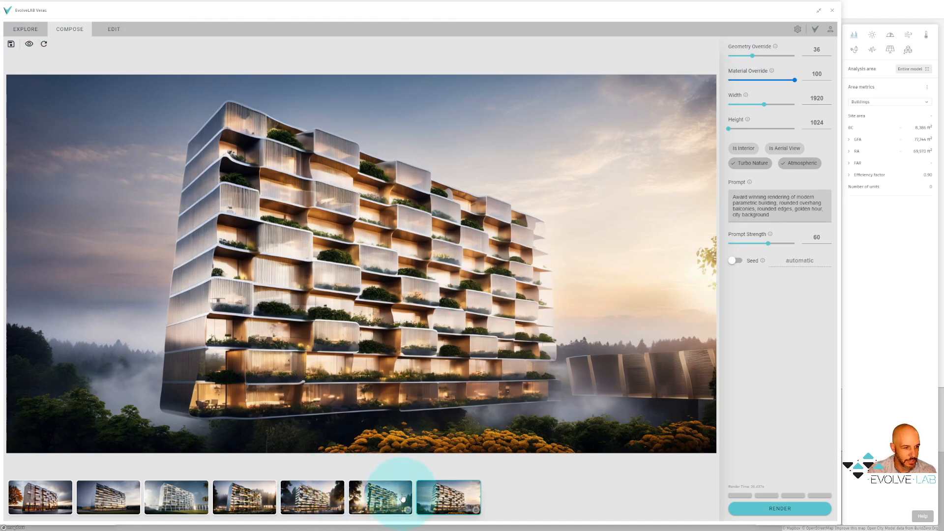
click(381, 496)
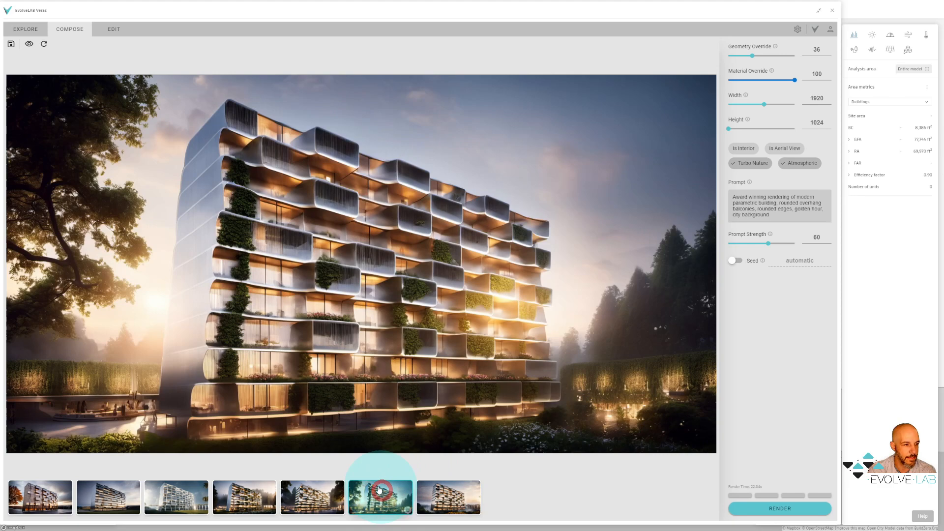
click(448, 497)
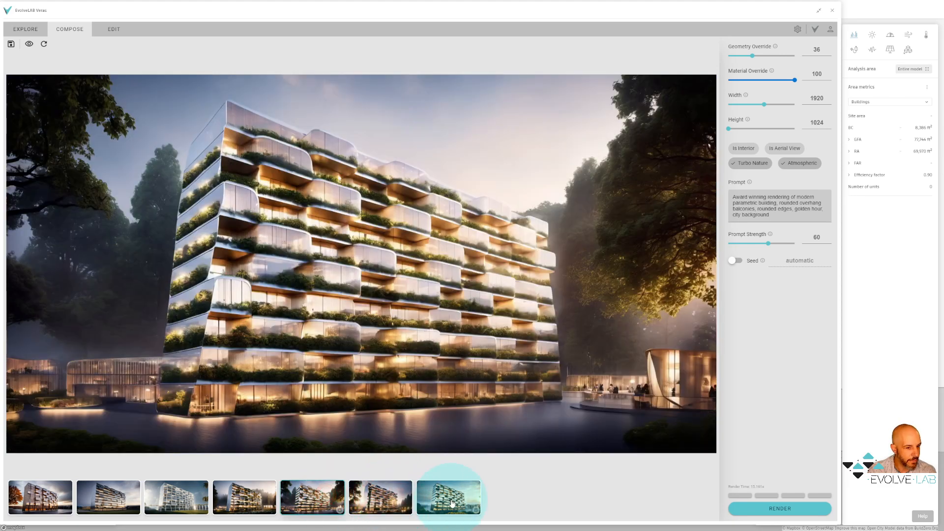
click(381, 496)
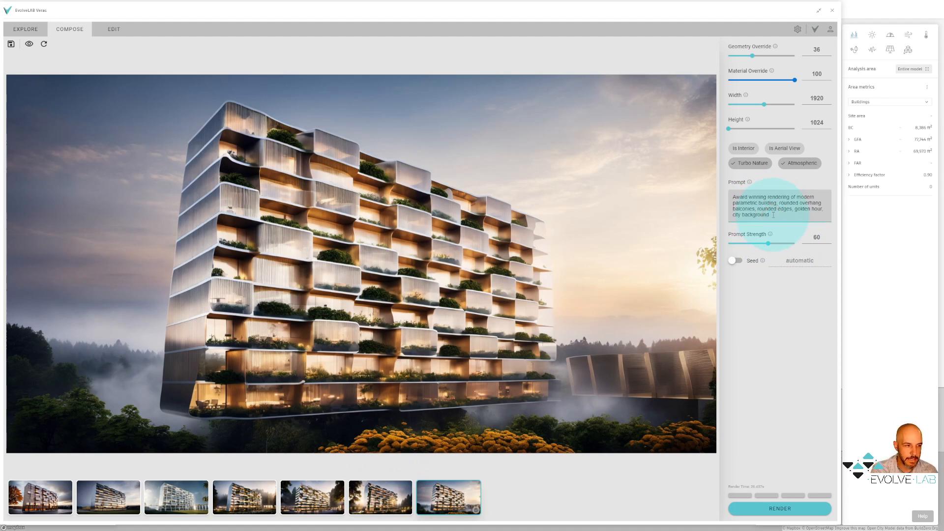
Step: Add a red brick and glass facade to the prompt and set geometry override to 55
text(brick and glass facade)
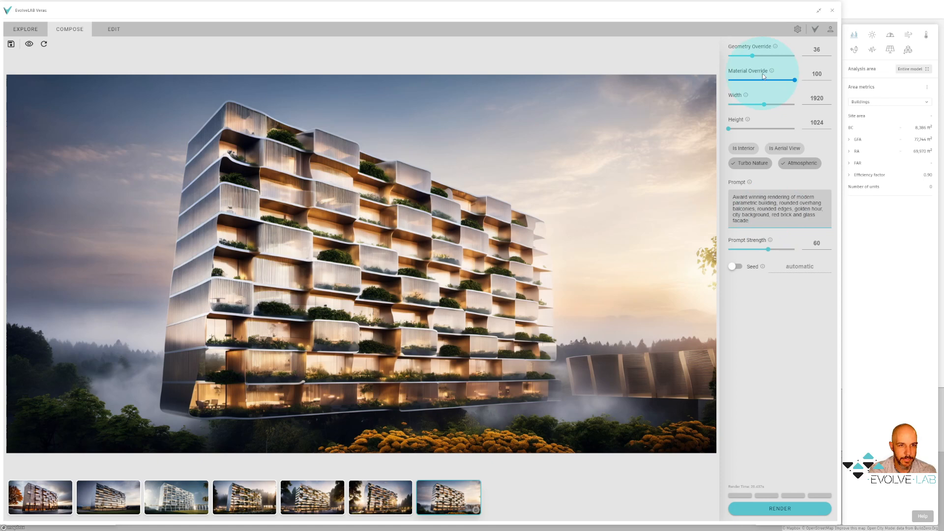
drag(752, 55, 766, 55)
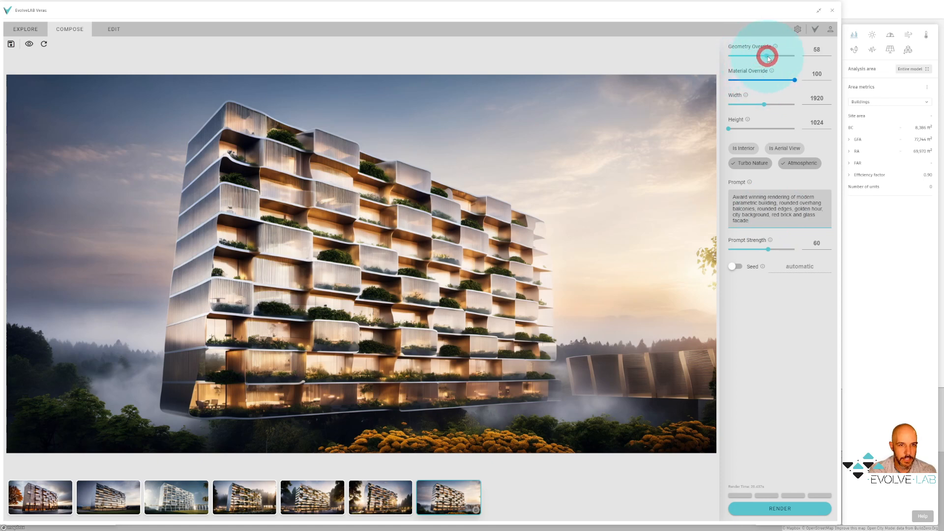
drag(769, 55, 765, 55)
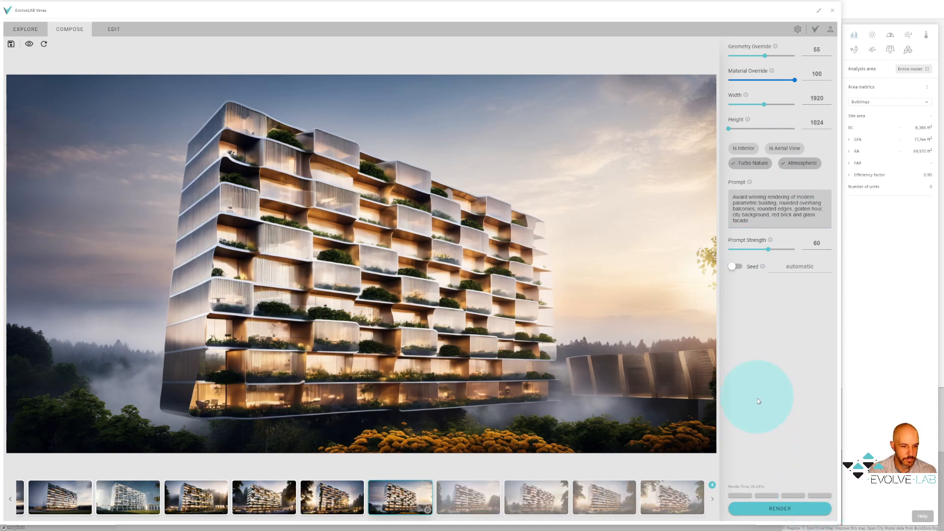
Step: Preview the new red-brick variants with red flowers and wavy red balcony bands
click(468, 498)
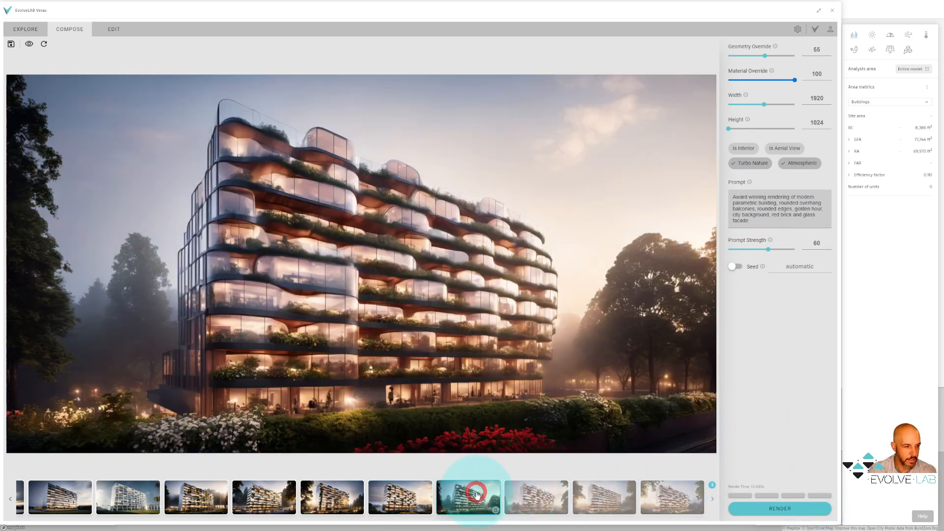
click(536, 497)
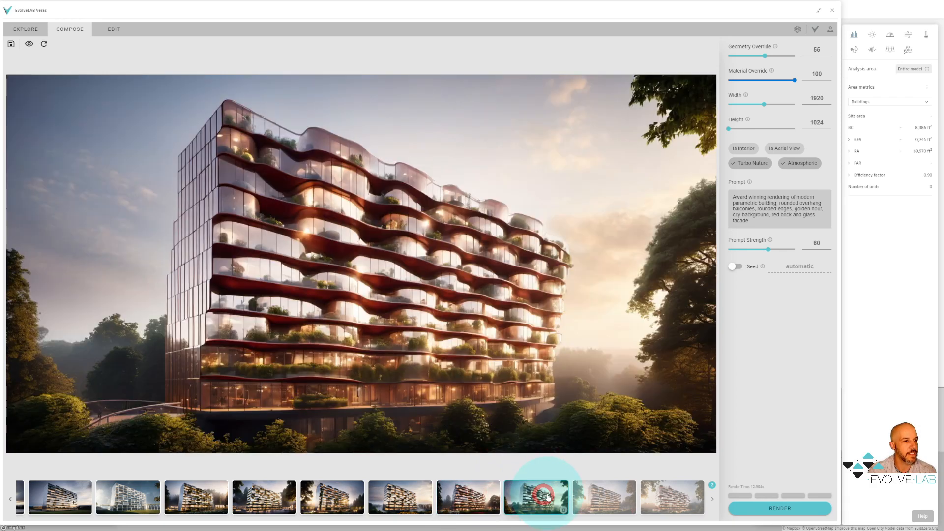
click(603, 496)
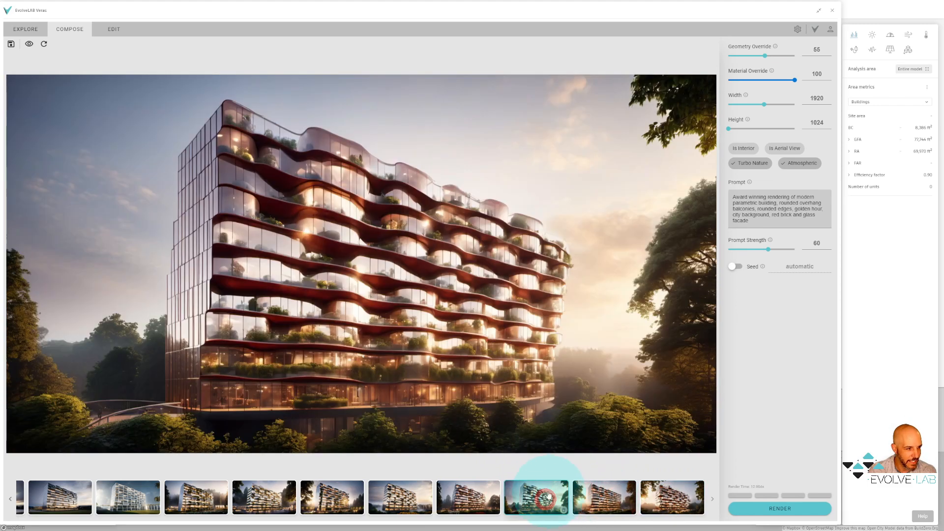
click(468, 497)
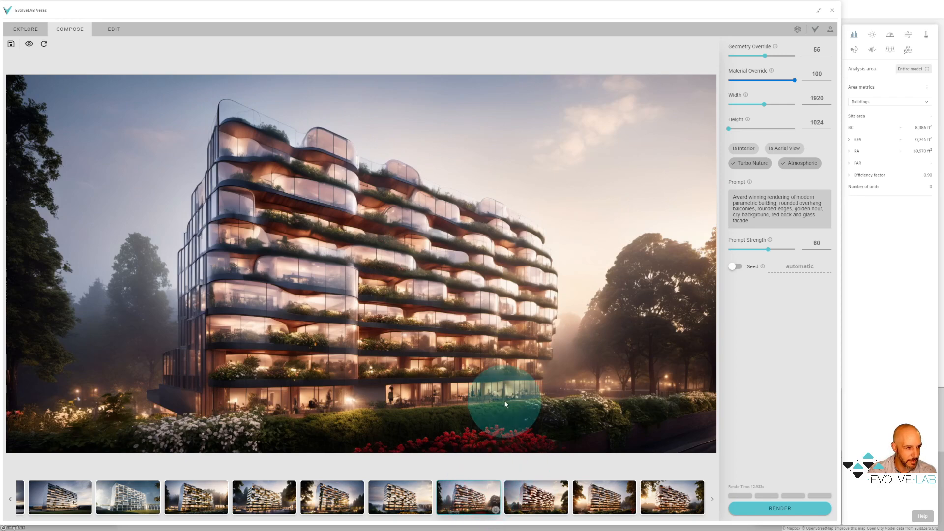
click(535, 497)
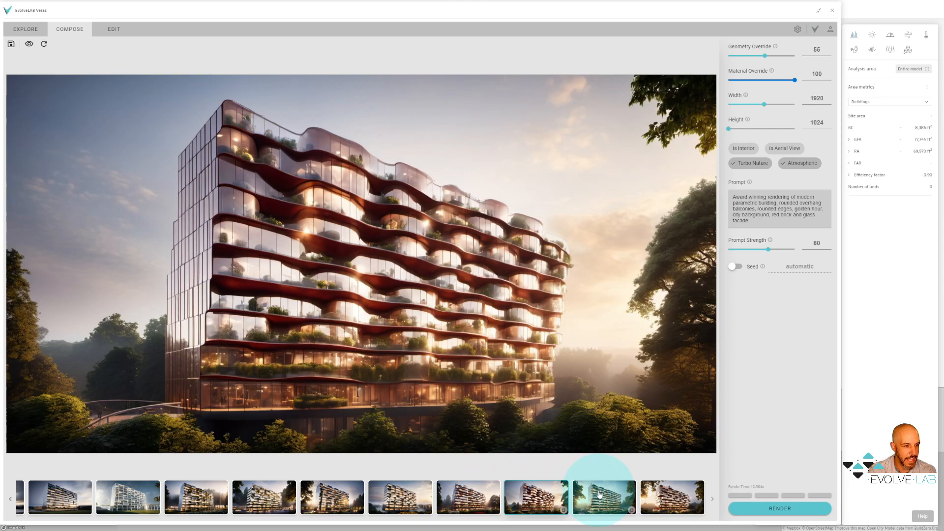
Step: Check the planted-terrace variants, then display the misty render with the flower garden
click(604, 496)
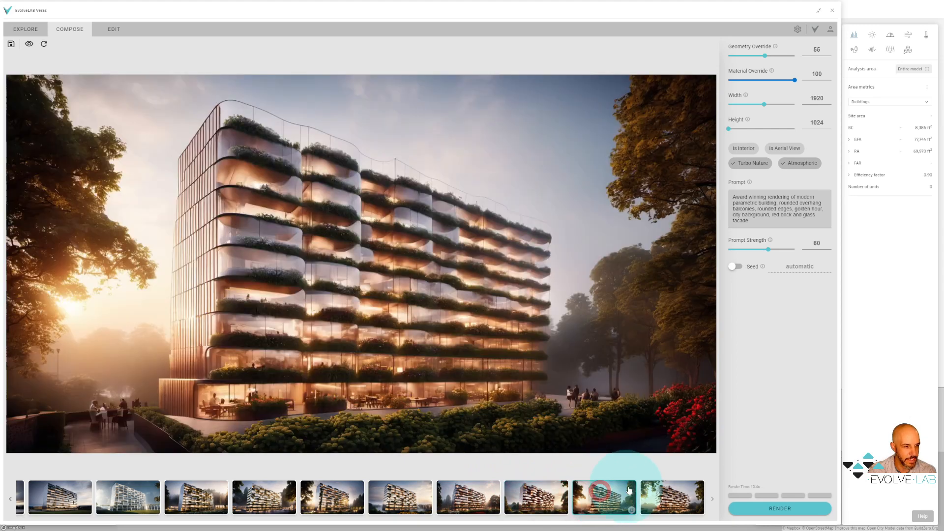
click(671, 497)
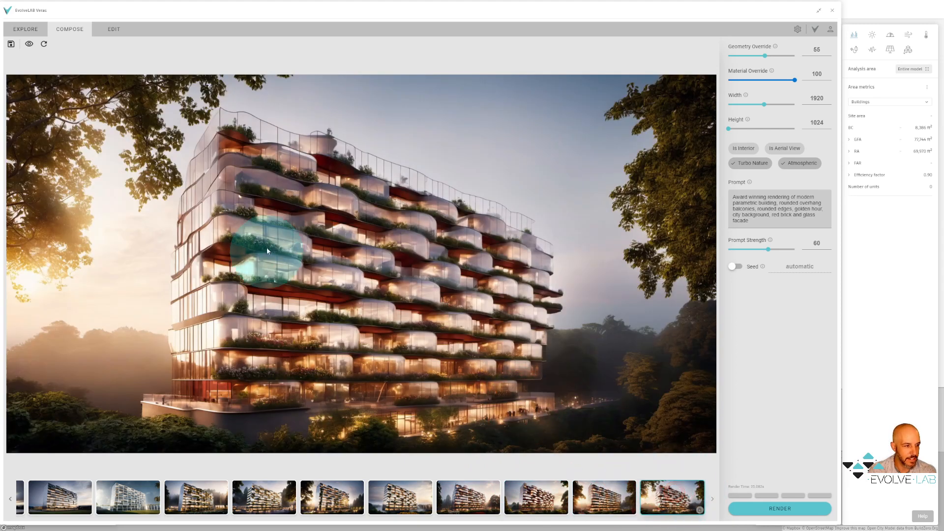
mouse_move(28, 43)
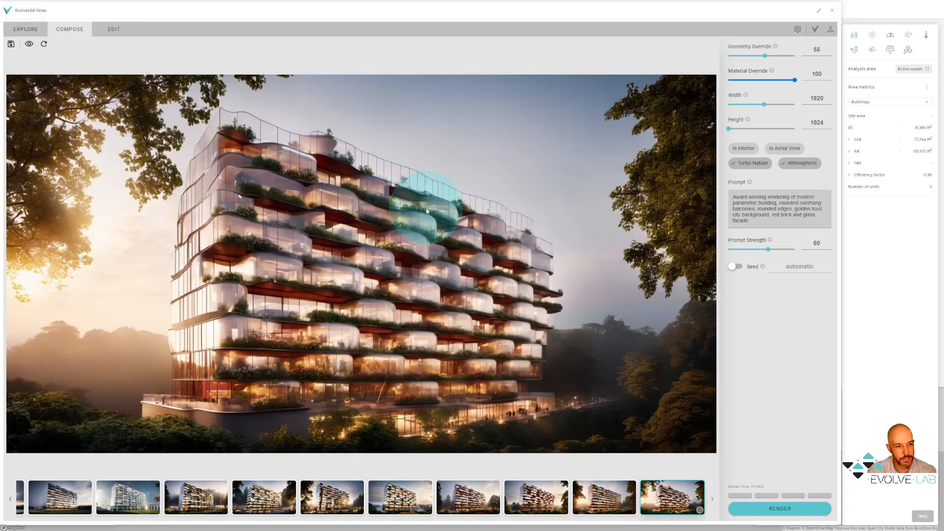
mouse_move(593, 400)
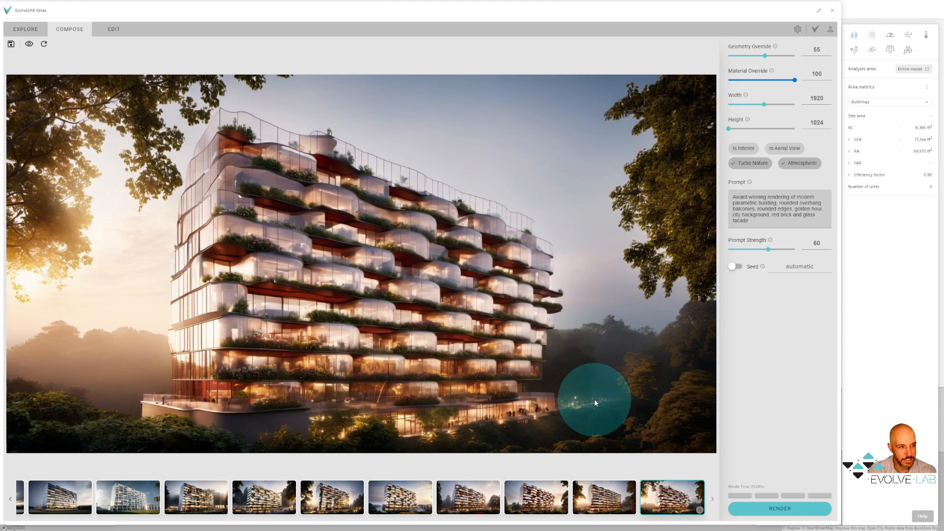
click(603, 498)
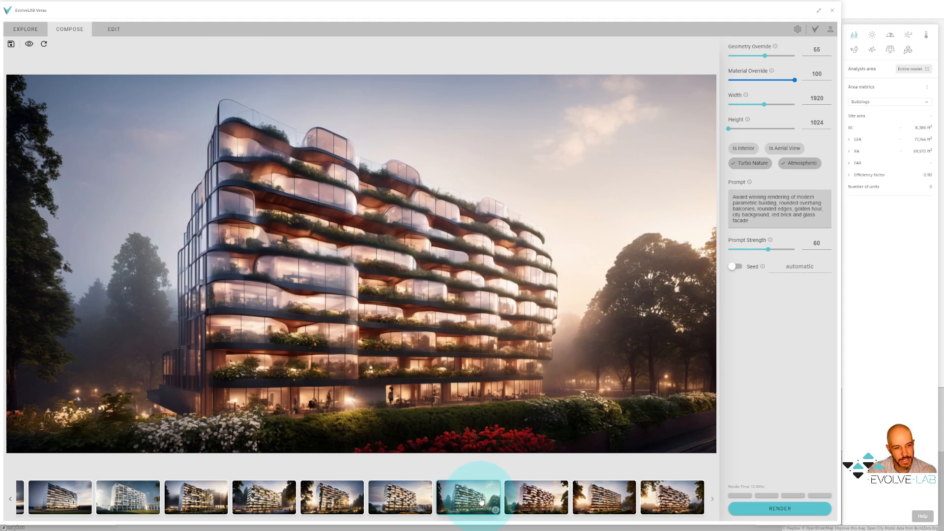
click(468, 496)
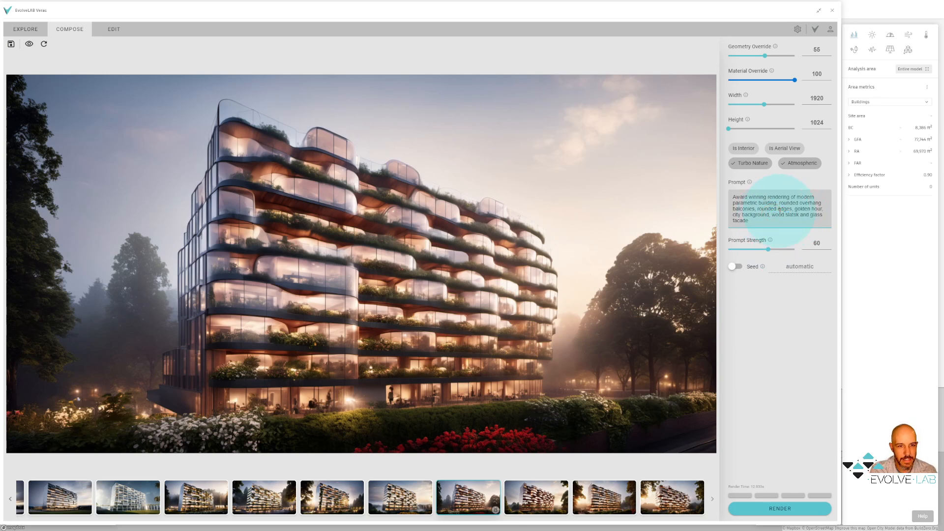
Step: Append '3D Fabricated facade' to the wood-slat prompt and start rendering
click(777, 215)
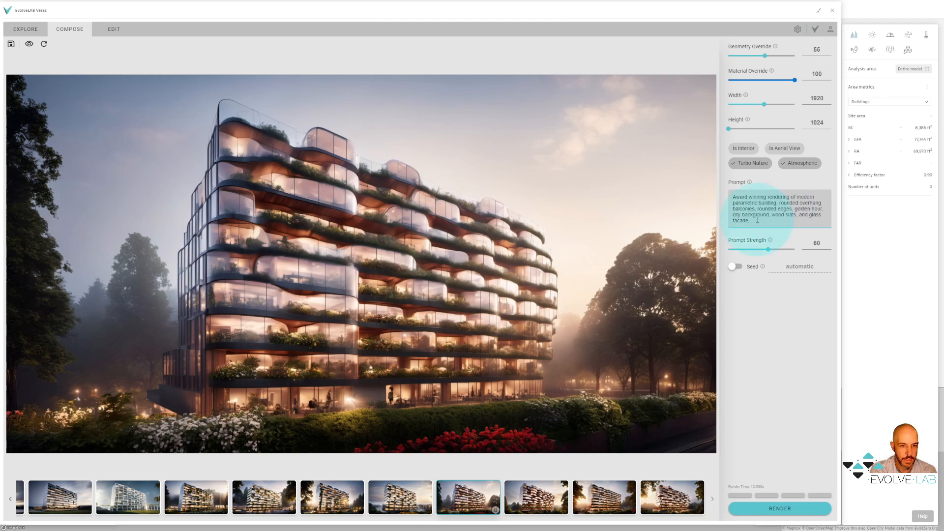
text(3D FAB)
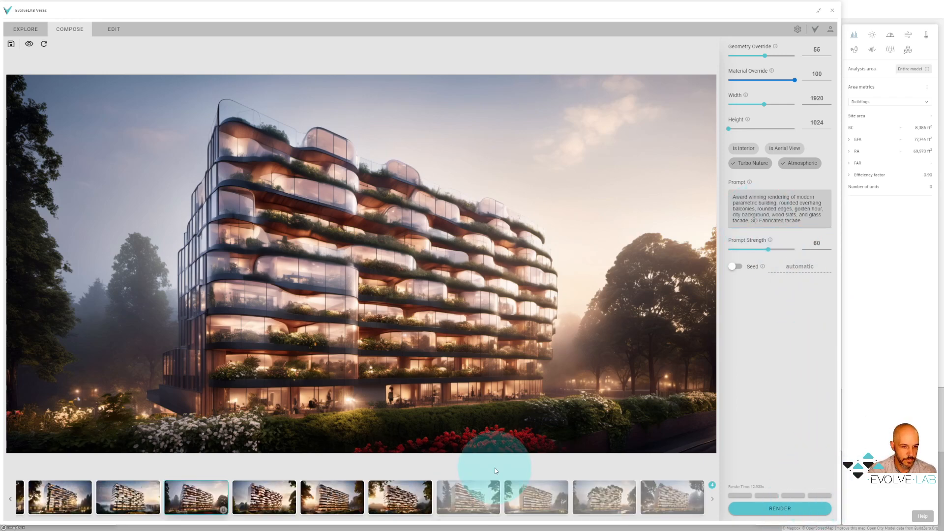
Step: Preview the fabricated-facade renders and settle on the wavy vertically slatted building
click(468, 496)
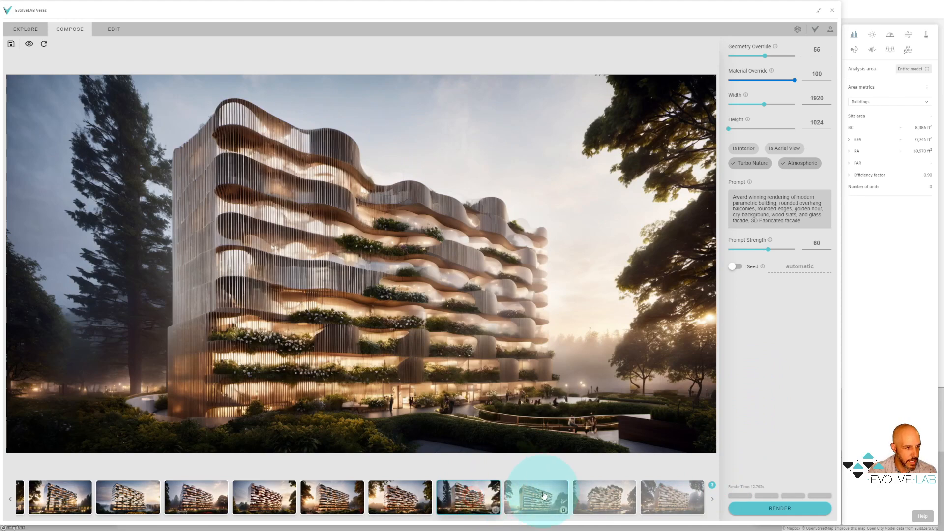
click(535, 497)
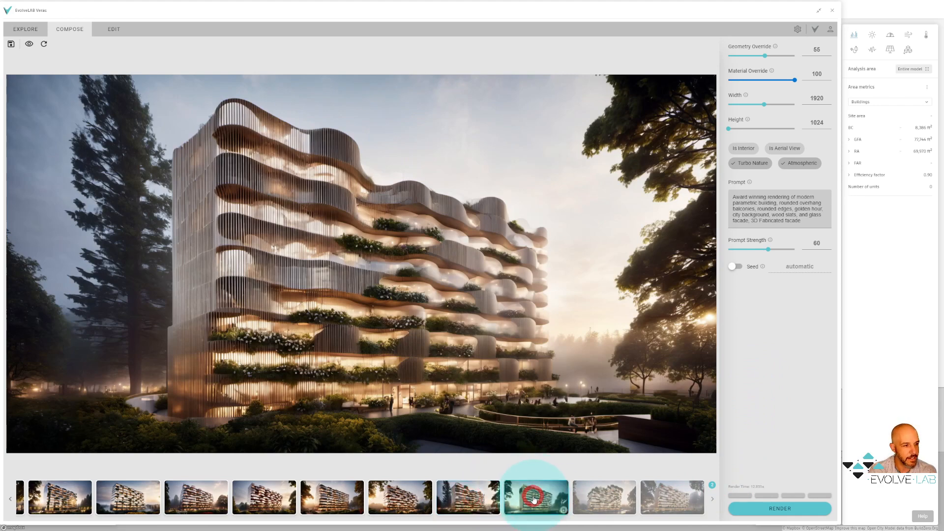
click(602, 496)
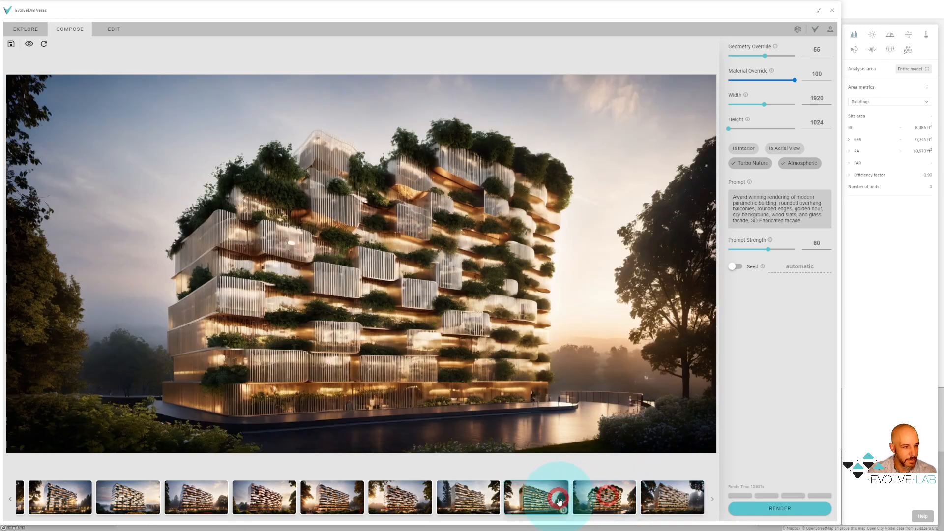
click(468, 497)
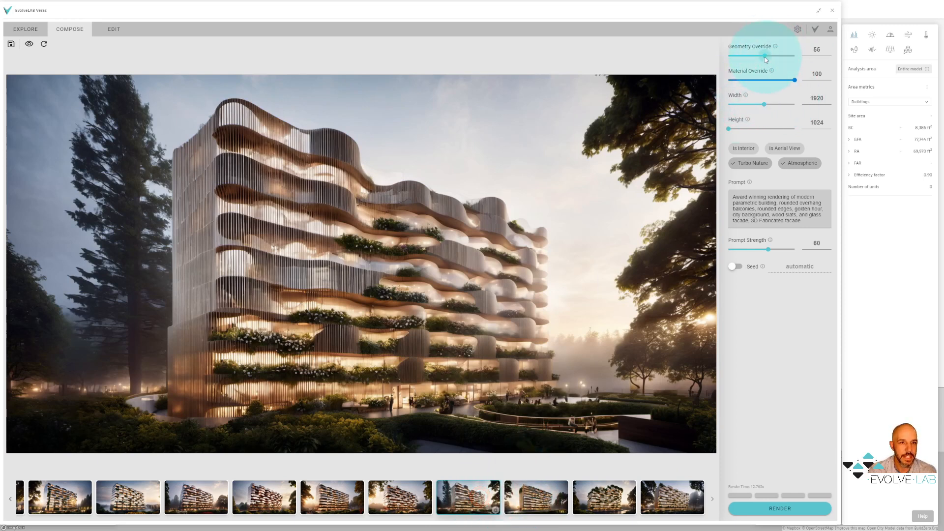
Step: Lower the geometry override from 55 to 30
drag(764, 55, 747, 56)
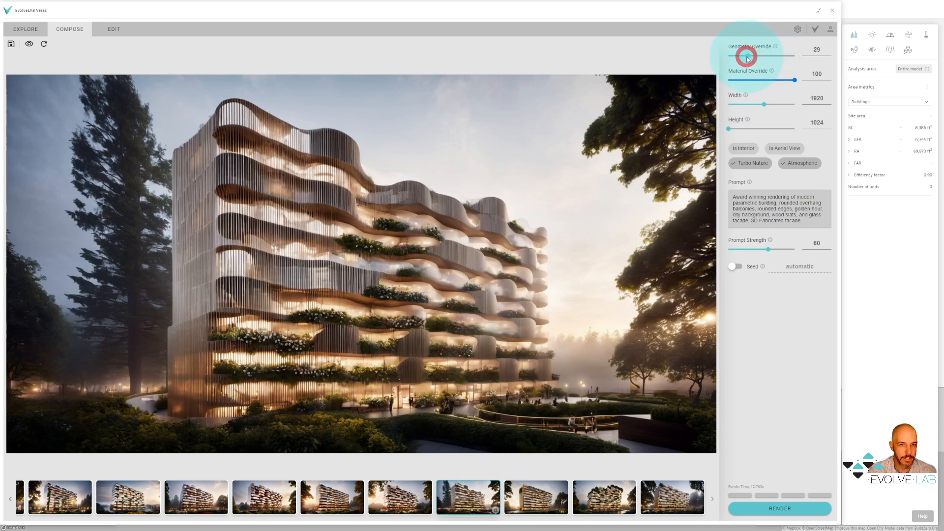
drag(746, 55, 758, 55)
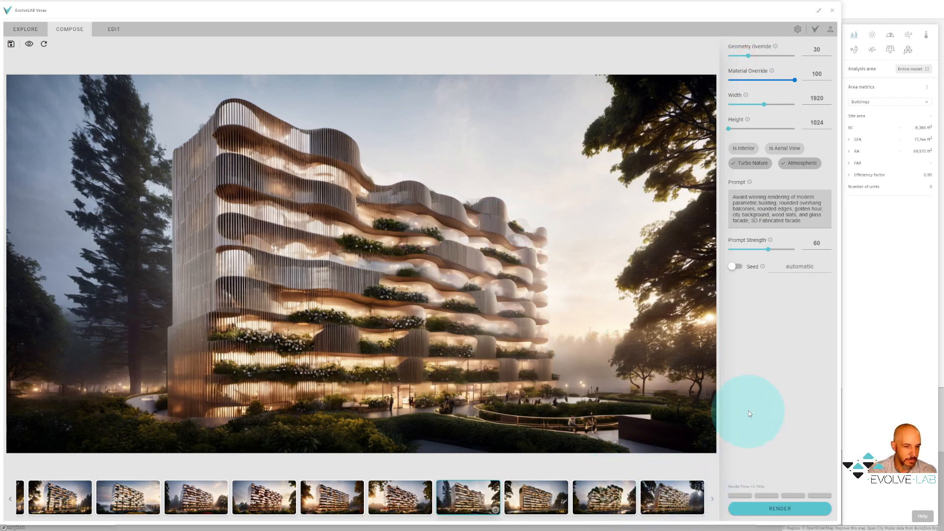
mouse_move(700, 403)
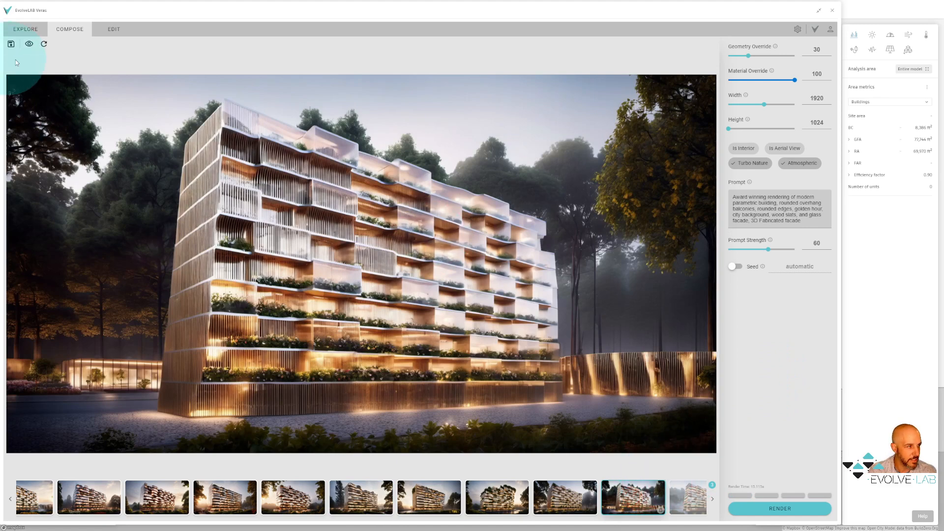
Step: Review the boxier slatted renders, then restore the red brick golden-hour render's settings
click(28, 43)
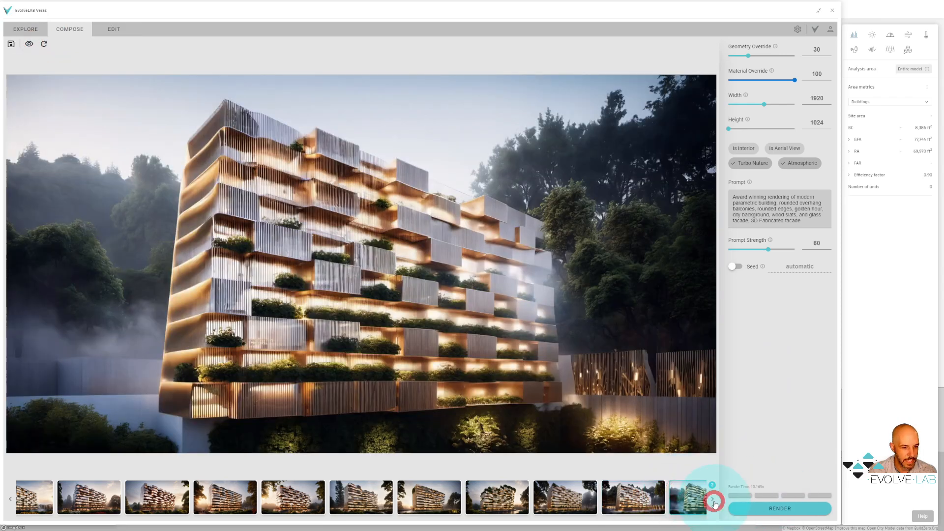
click(714, 500)
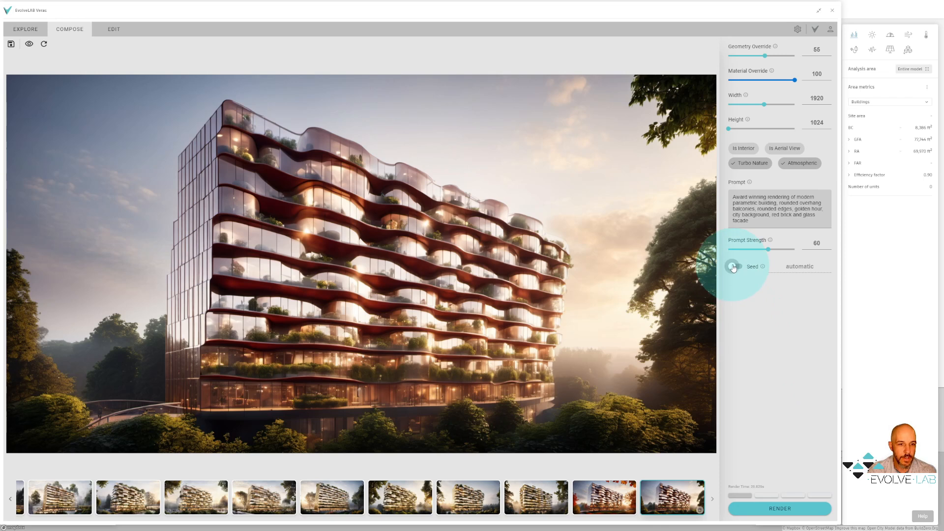
Step: Lock the seed, append 'autumn, fall, colorful leaves' to the prompt and render the variants
click(733, 266)
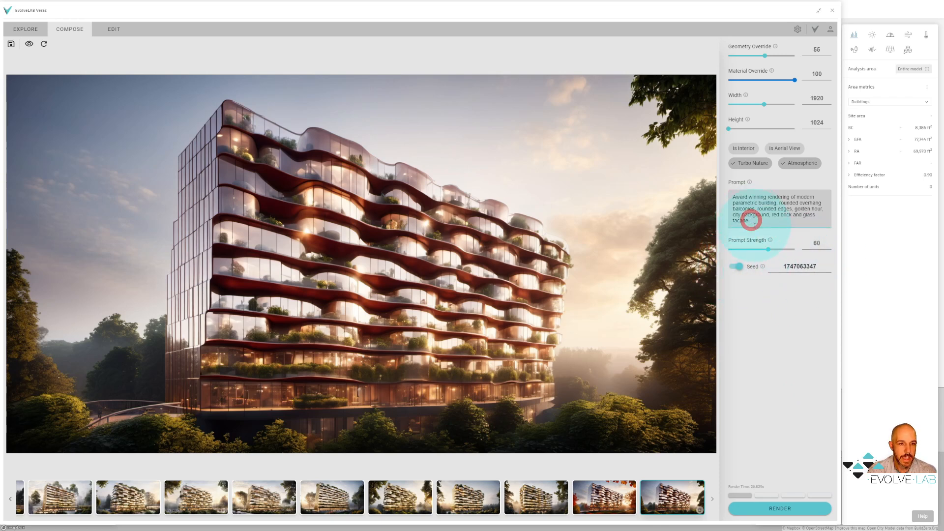
click(749, 219)
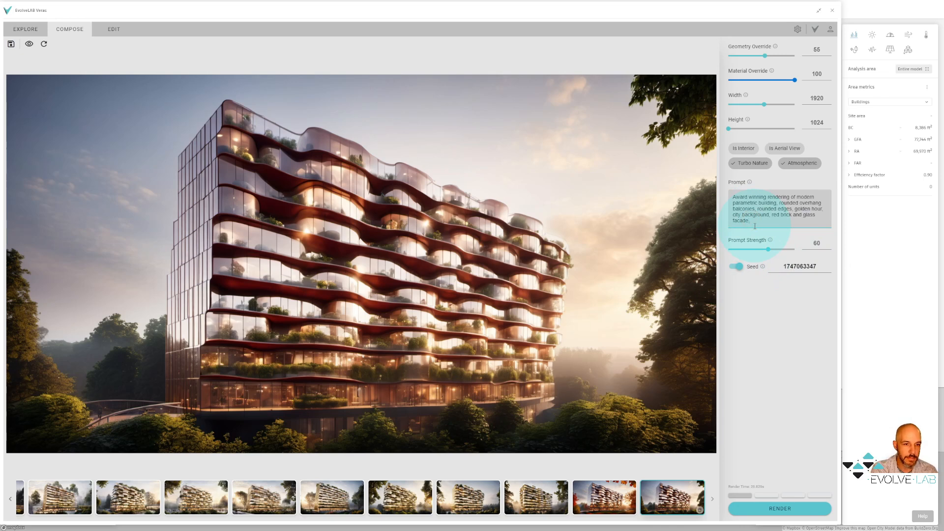
text(autumn, fall, colorfu)
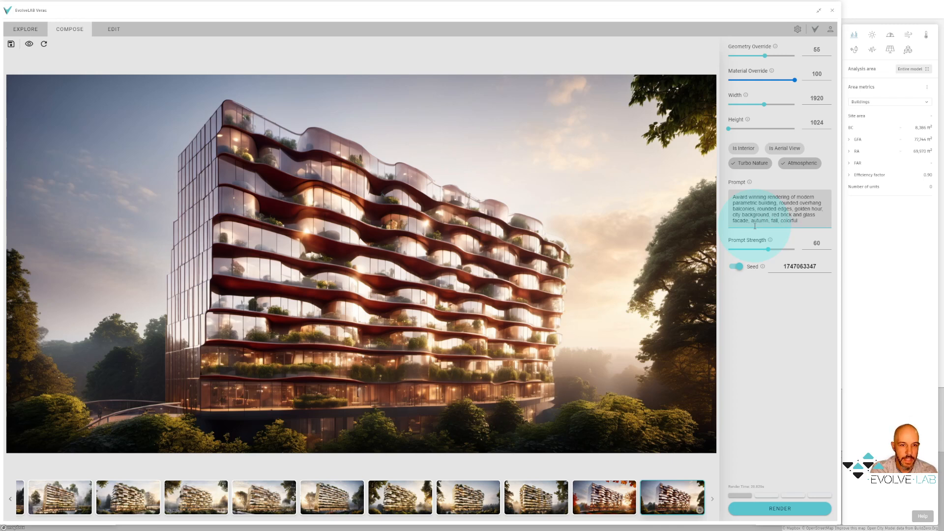
text(leaves)
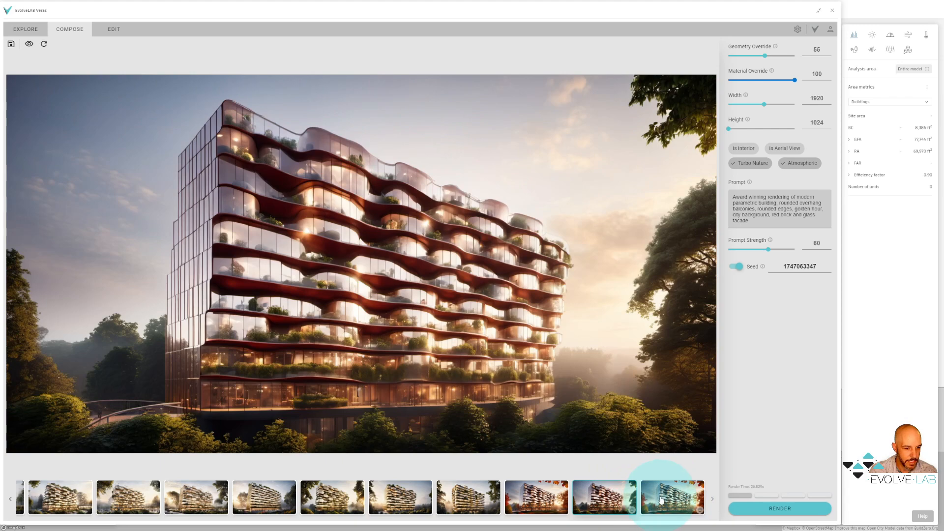
click(604, 496)
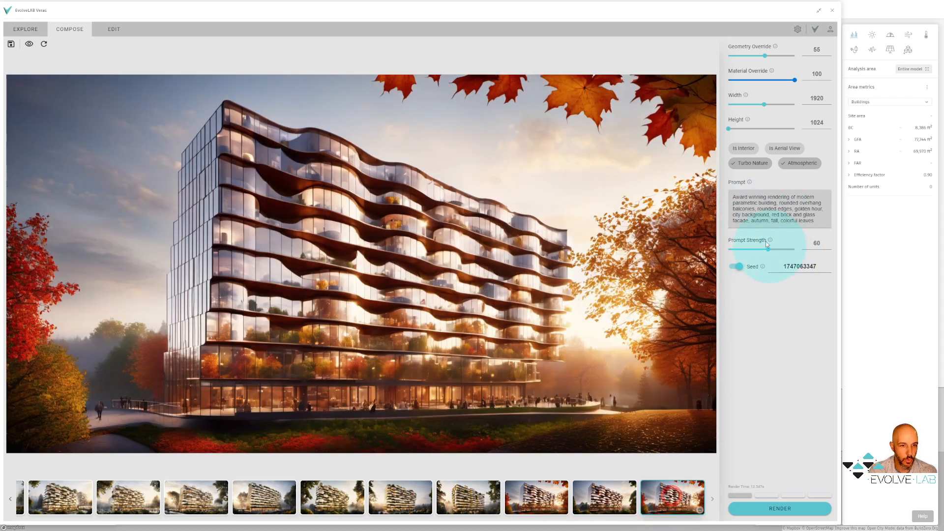
click(603, 498)
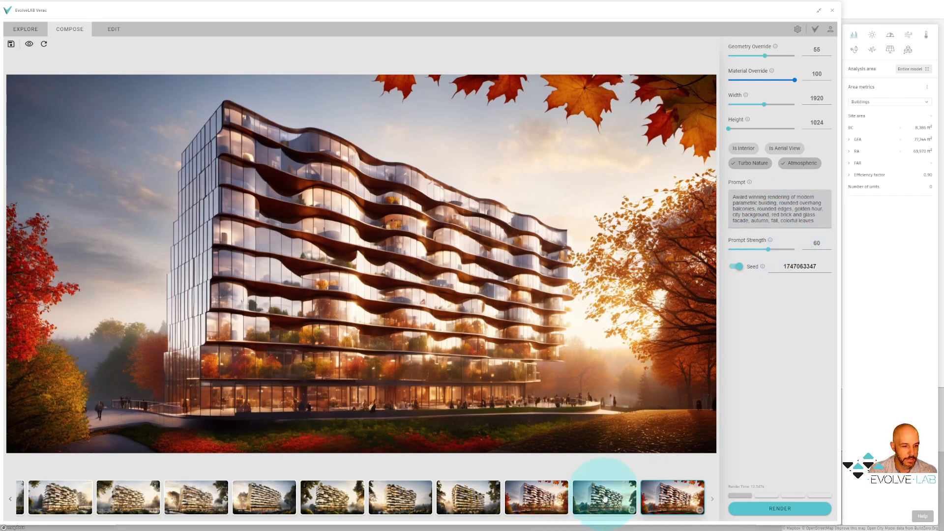
Step: Compare an autumn variant against the massing, then reword the prompt toward an award-winning watercolor painting
click(736, 267)
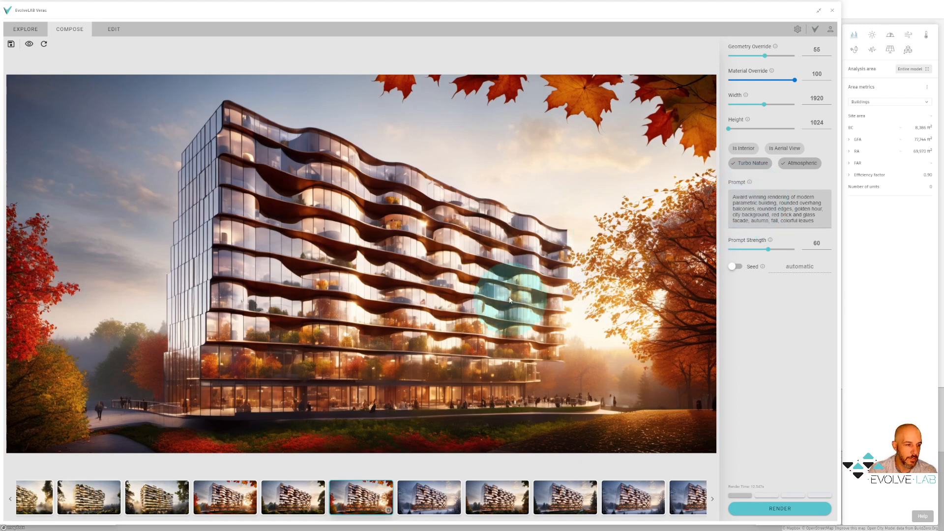
click(29, 43)
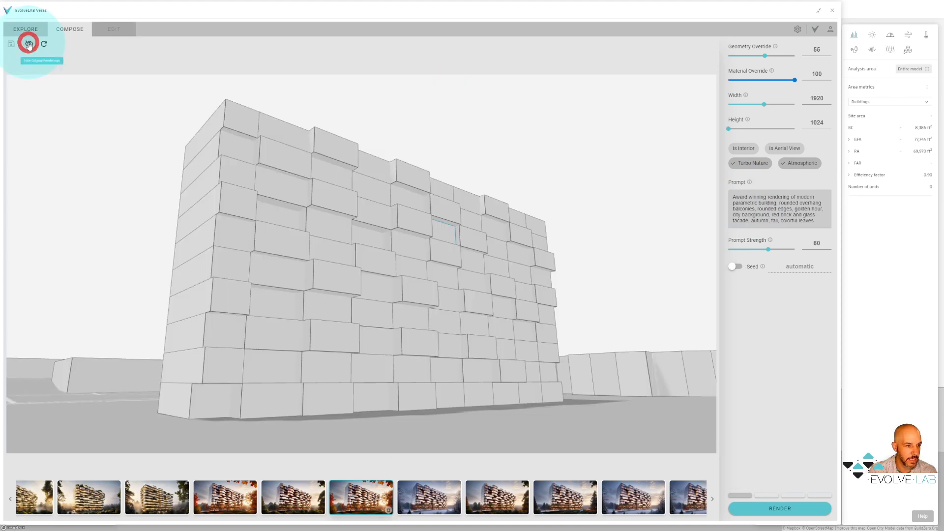
click(156, 497)
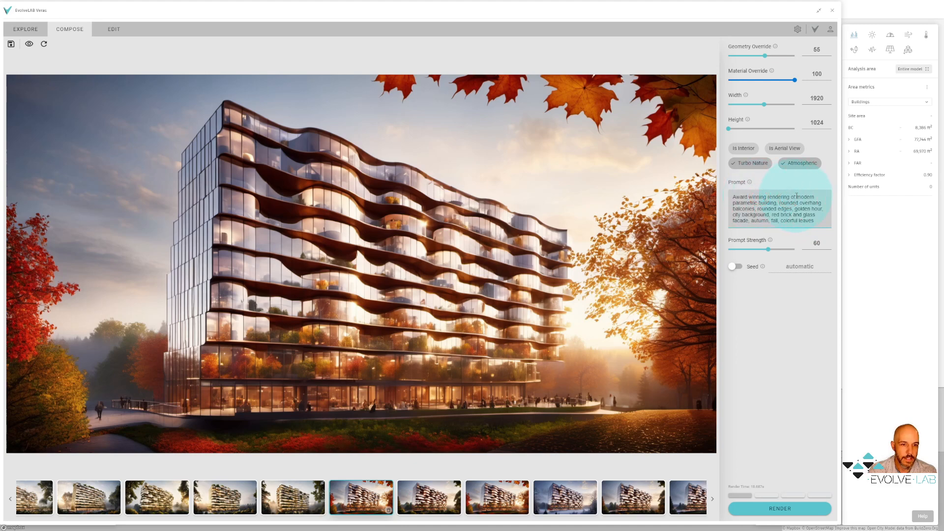
double_click(778, 196)
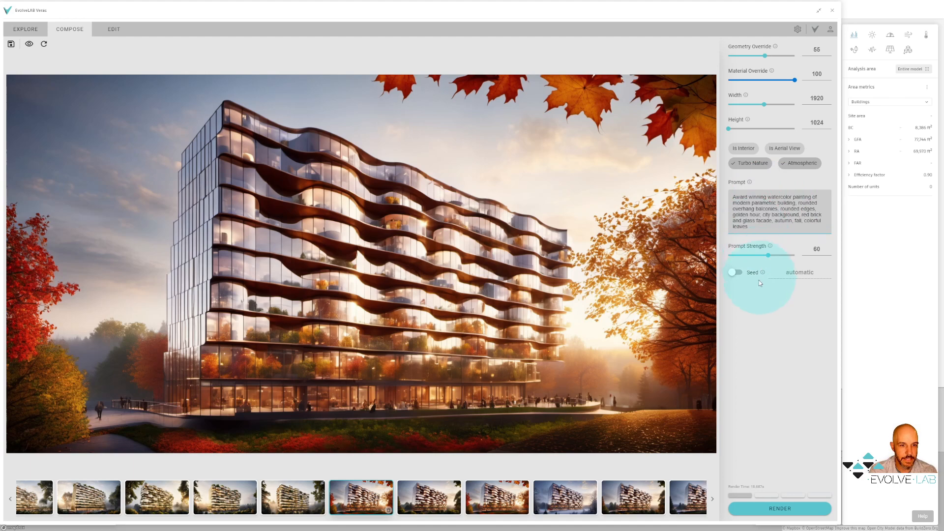
mouse_move(726, 280)
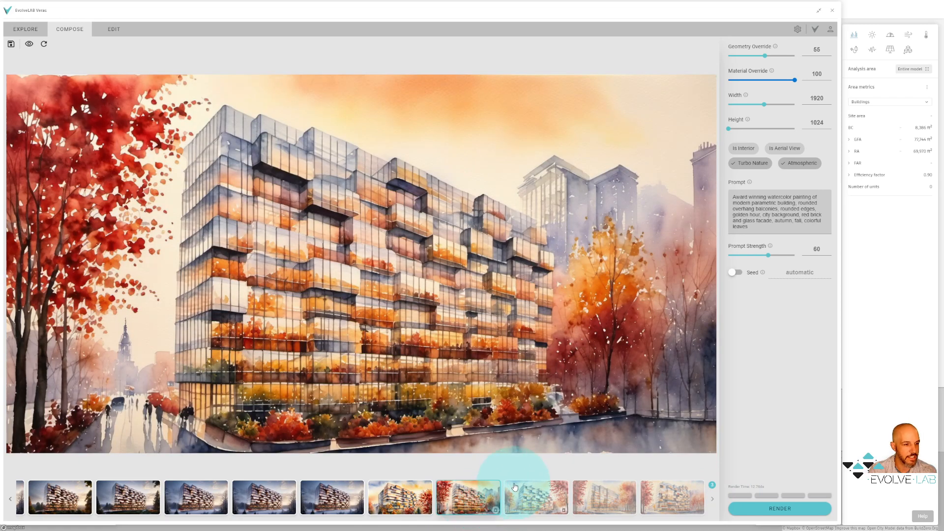
click(603, 496)
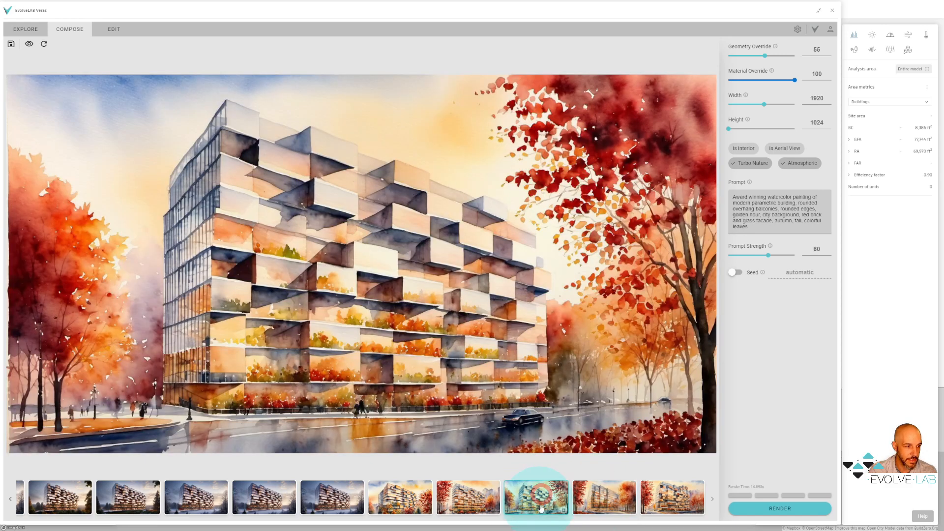
click(468, 497)
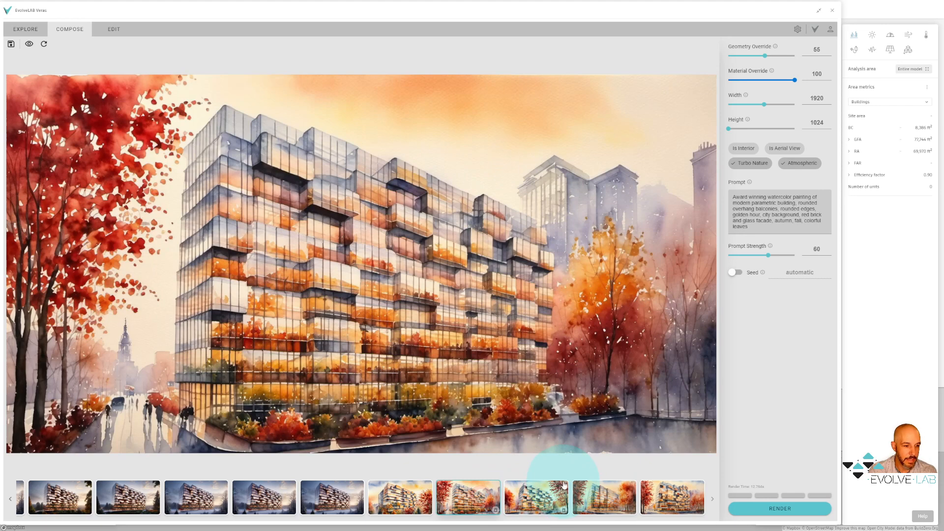
click(535, 496)
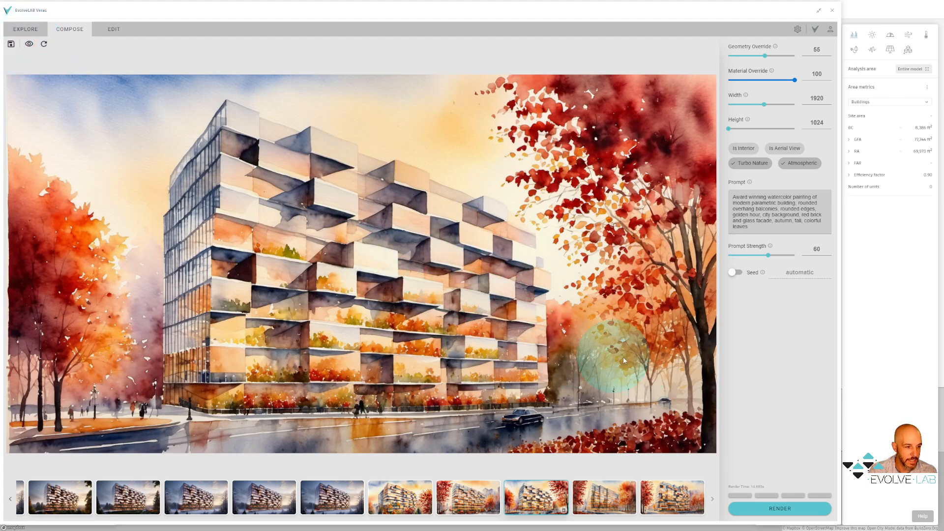
mouse_move(626, 372)
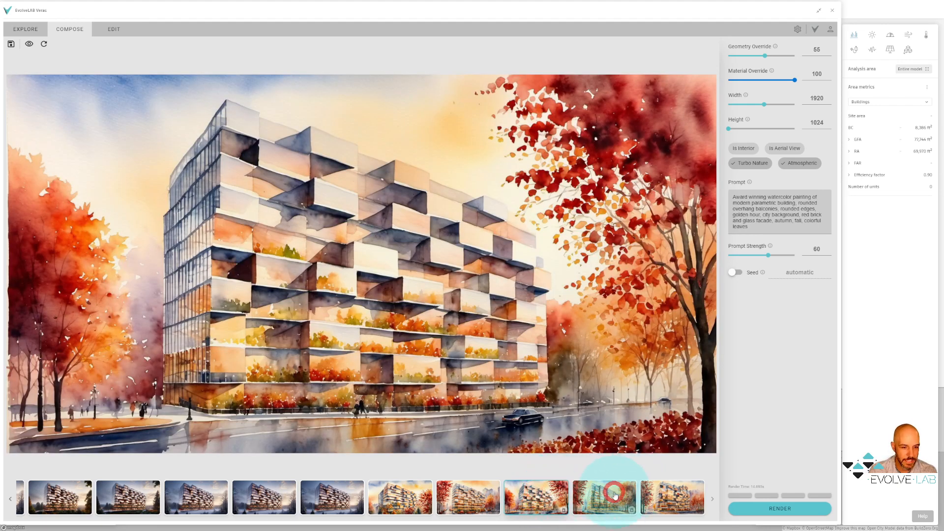
click(671, 497)
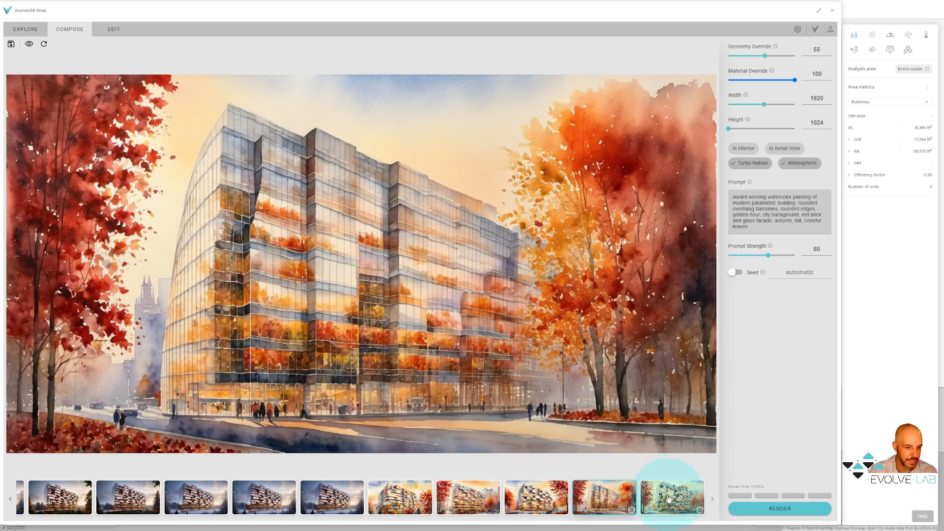
click(534, 497)
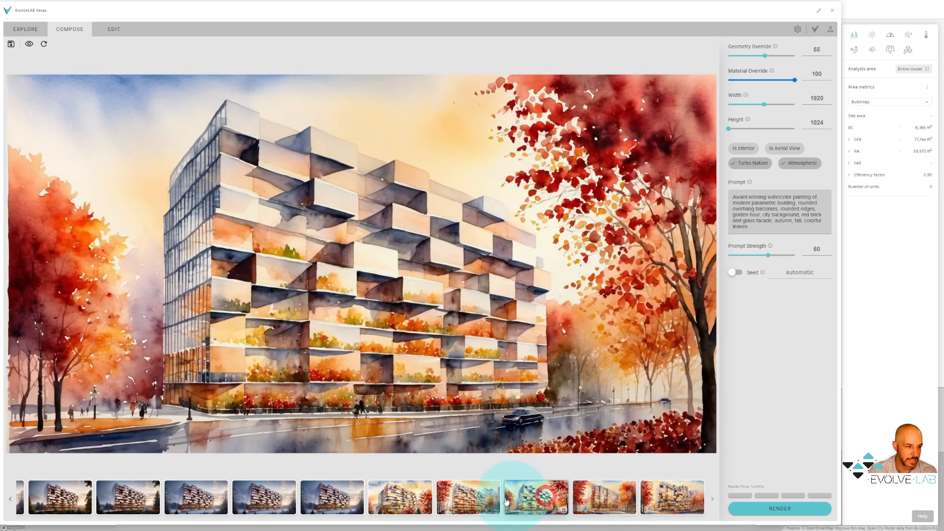
click(535, 497)
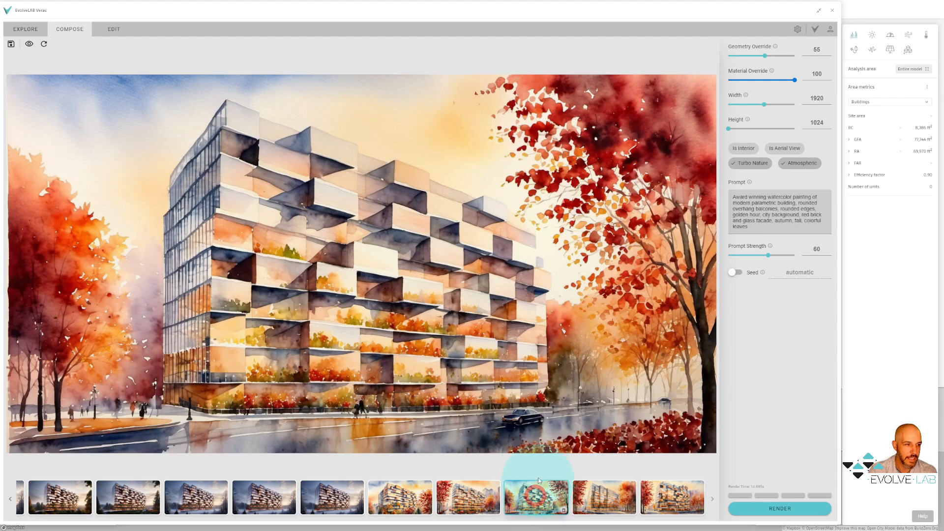
click(468, 498)
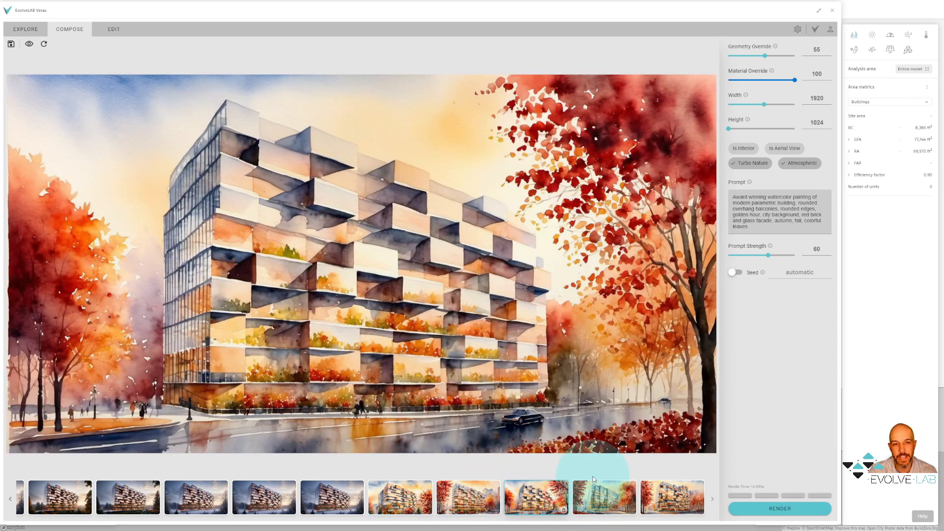
click(468, 497)
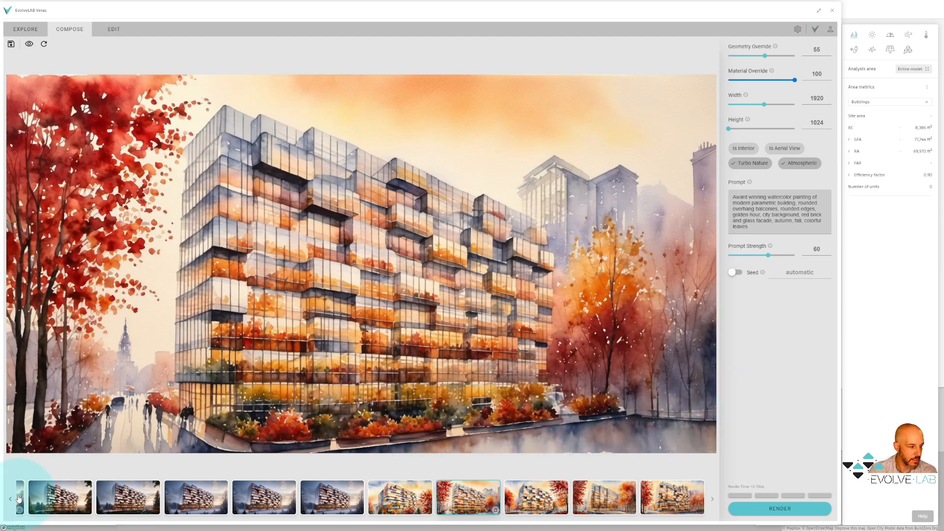
click(9, 498)
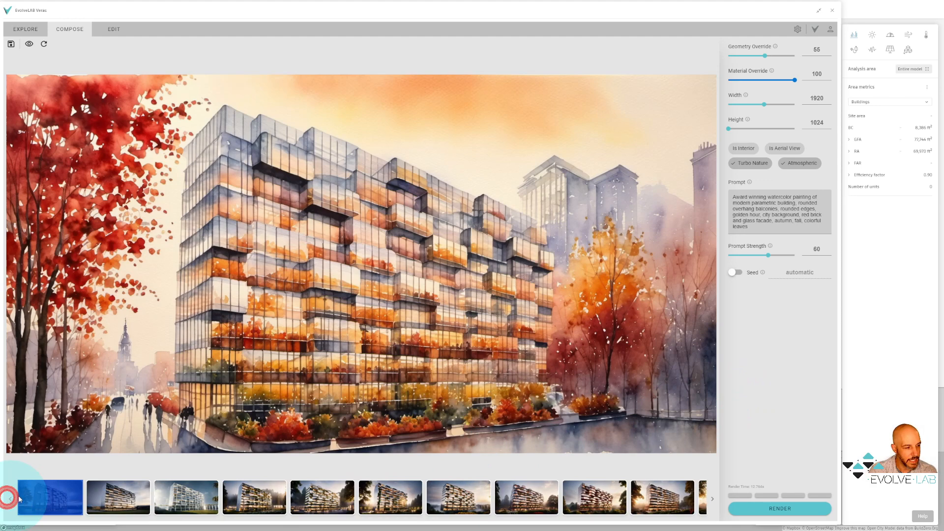
click(118, 497)
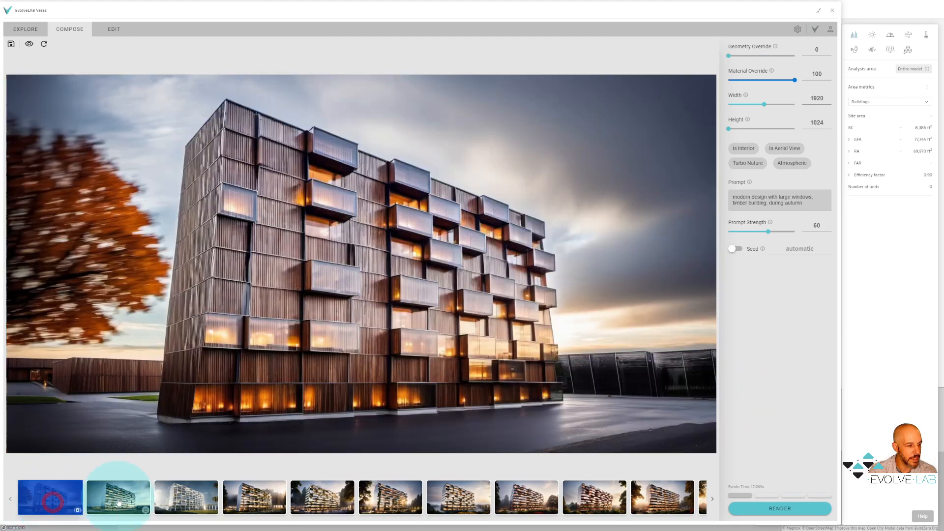
click(187, 497)
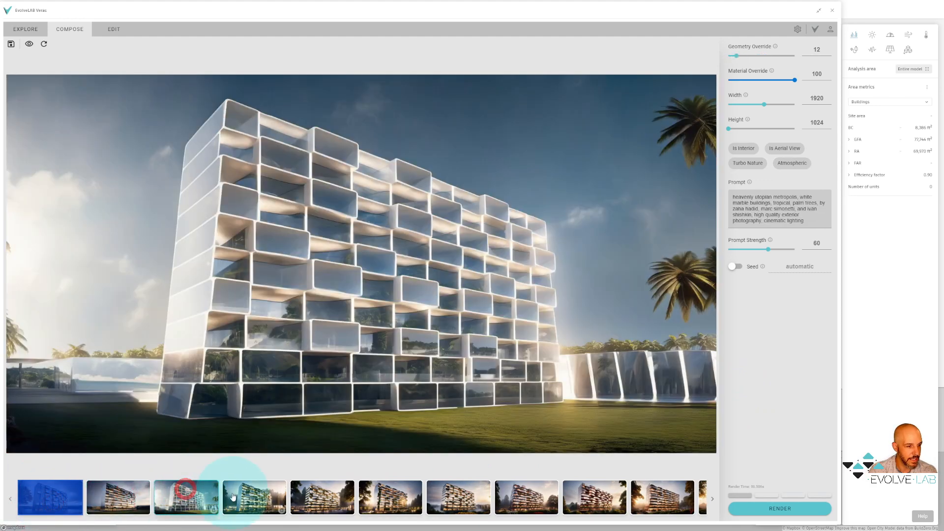
click(322, 497)
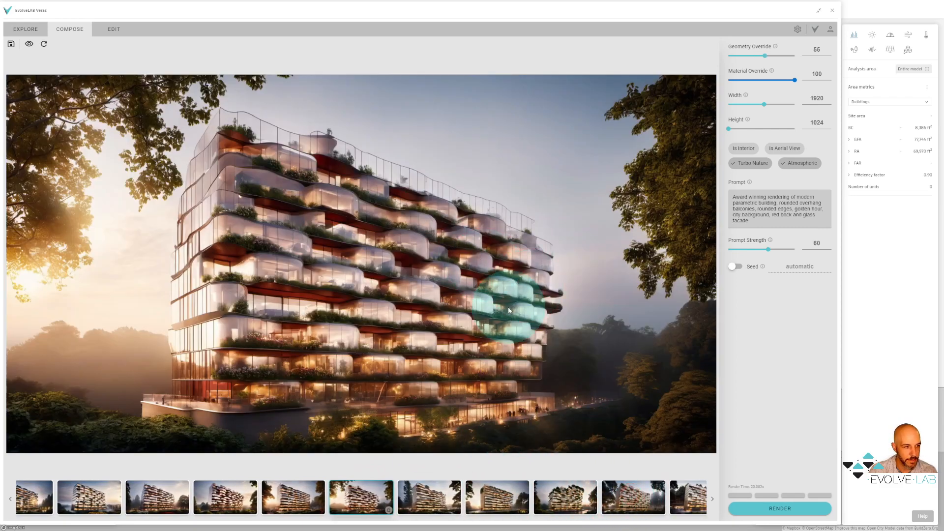
mouse_move(559, 399)
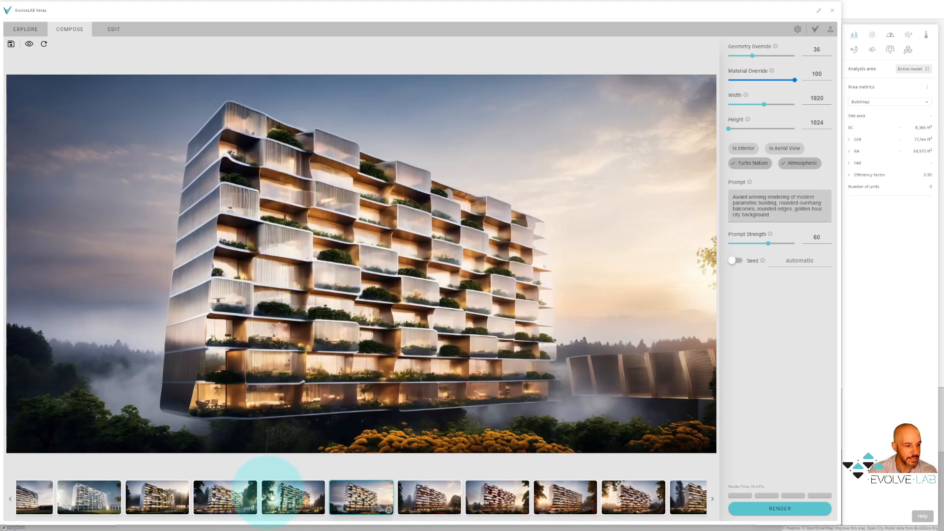
click(429, 496)
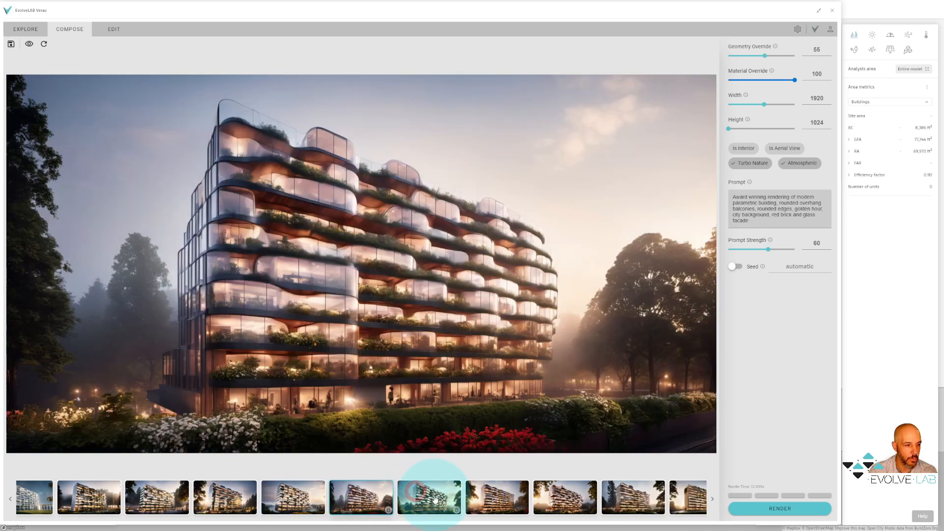
click(429, 496)
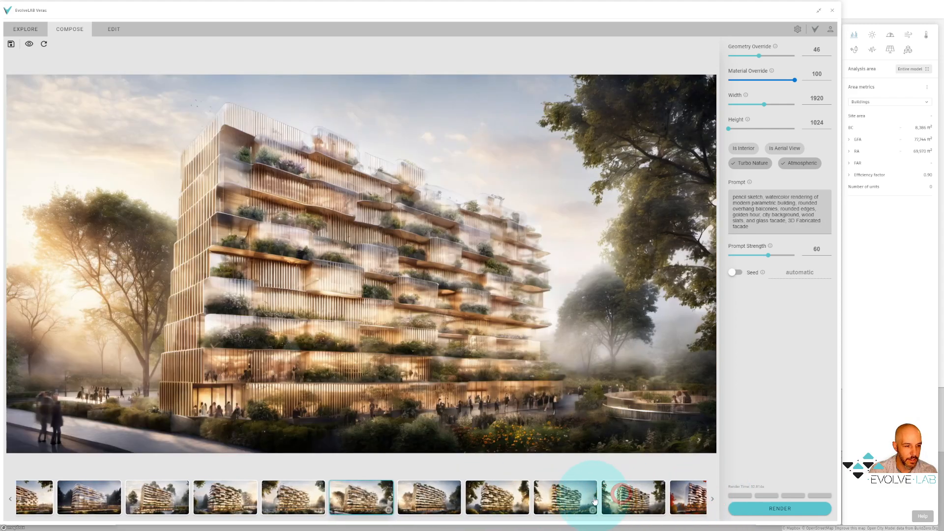
click(688, 496)
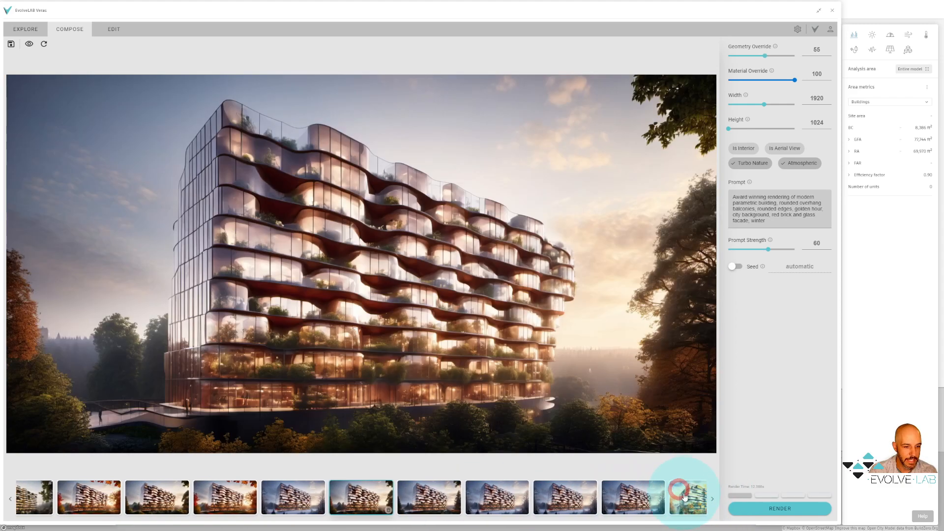
click(688, 498)
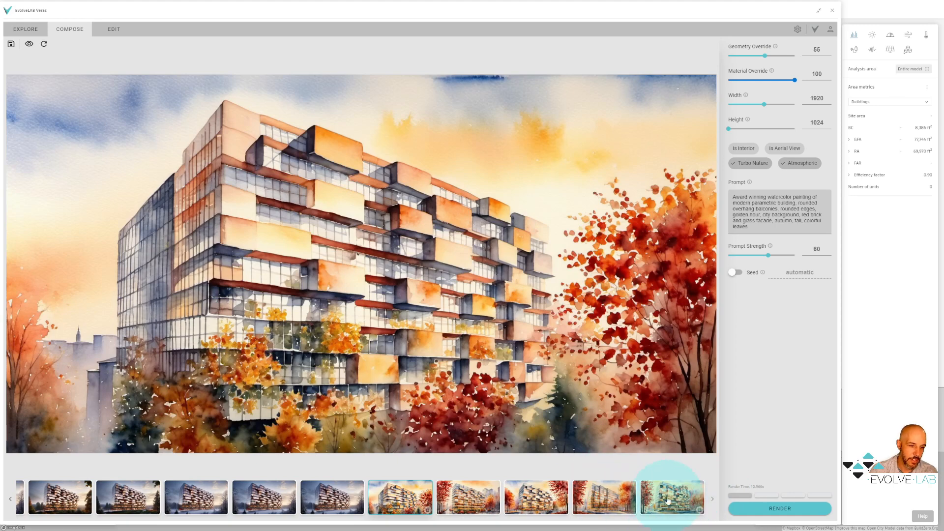
click(602, 496)
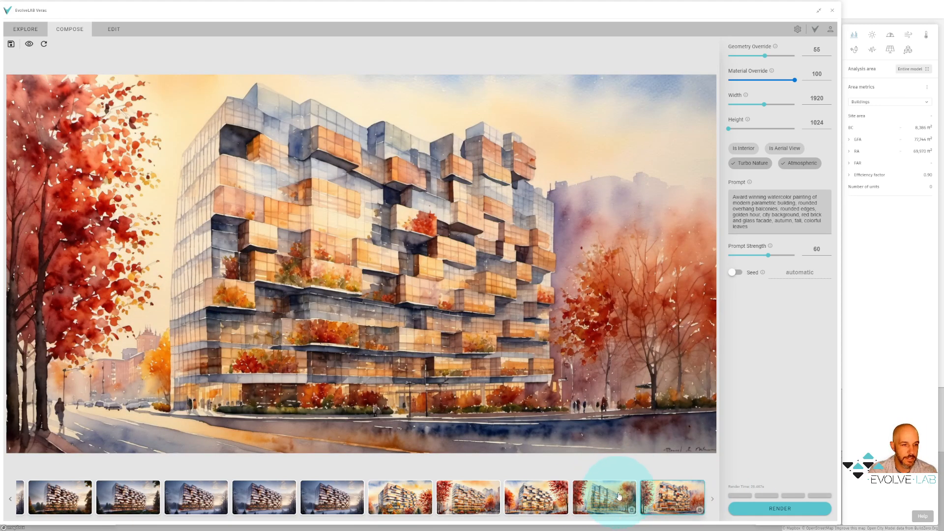
click(535, 498)
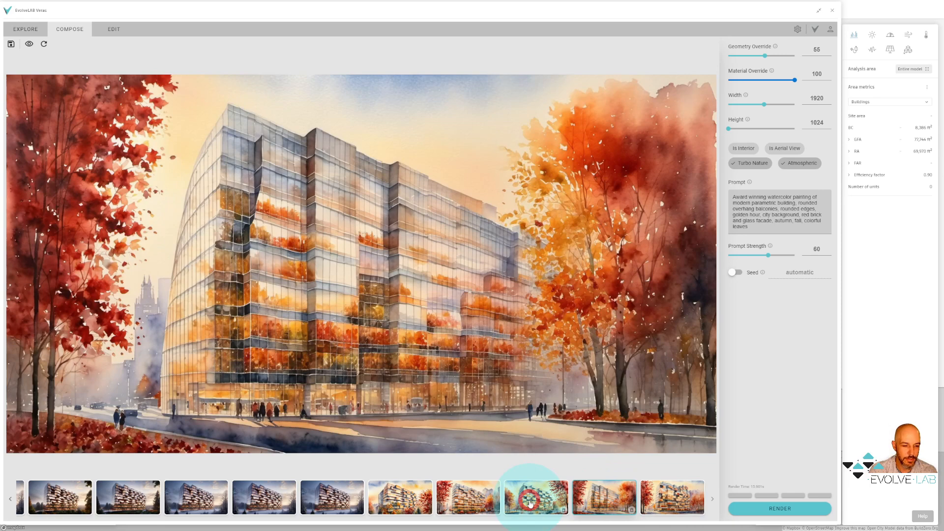
click(468, 496)
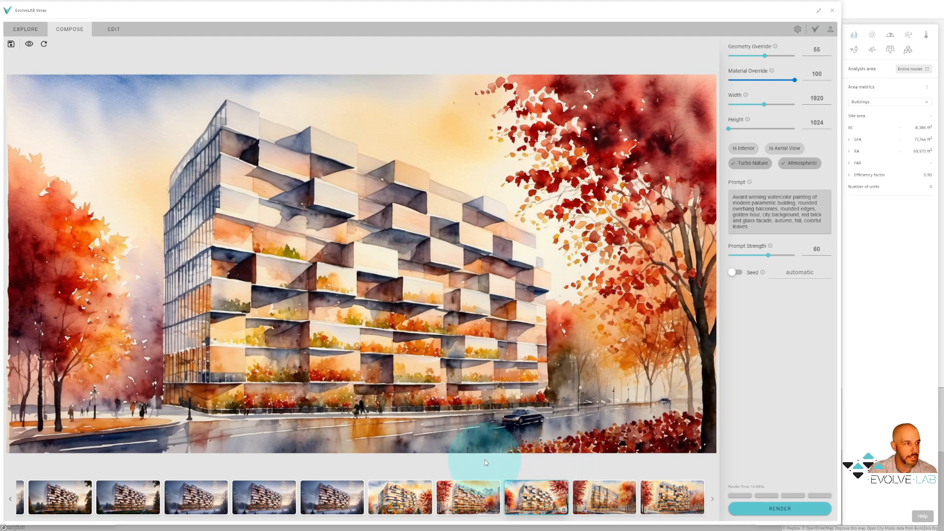
click(468, 497)
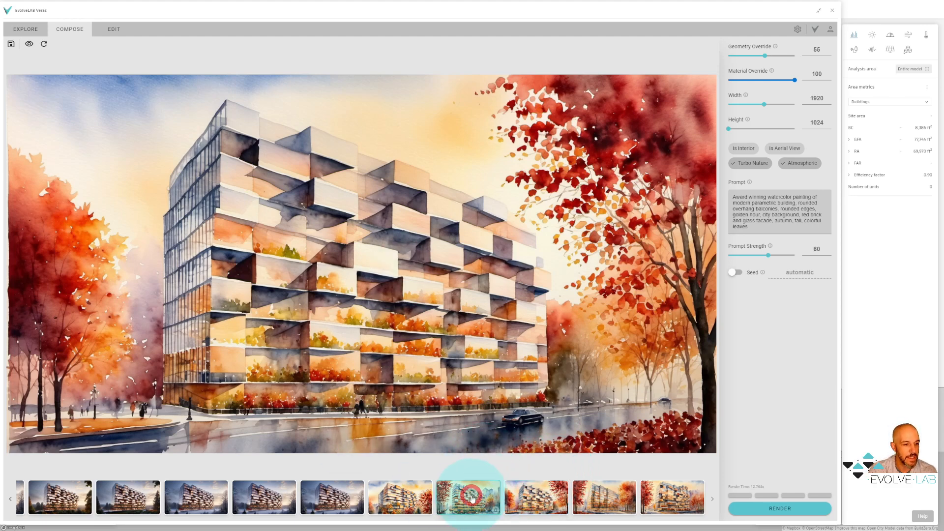
click(468, 496)
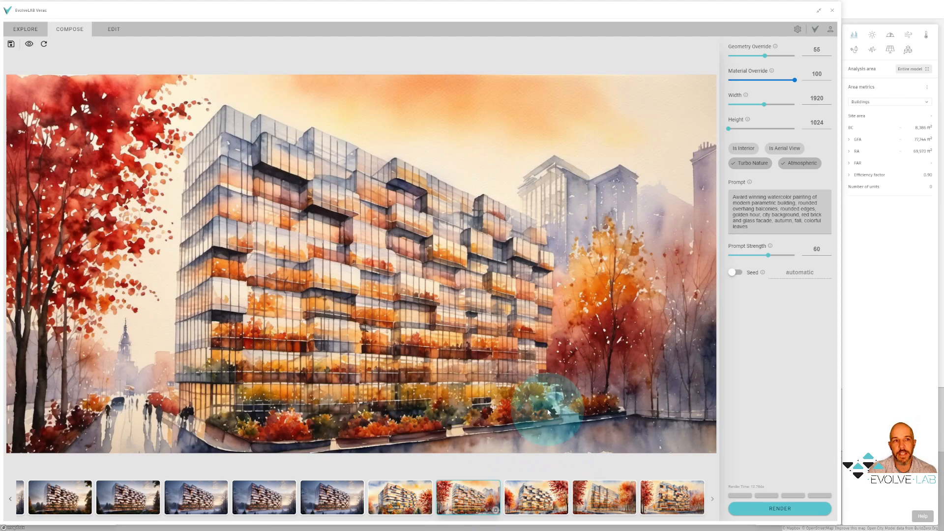